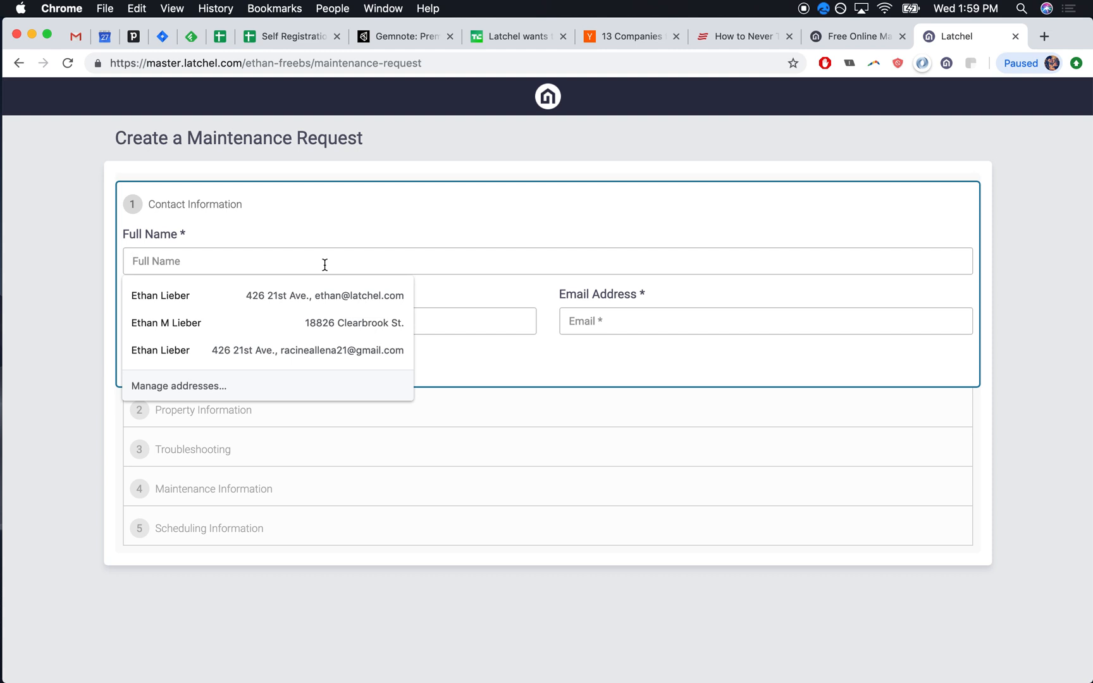
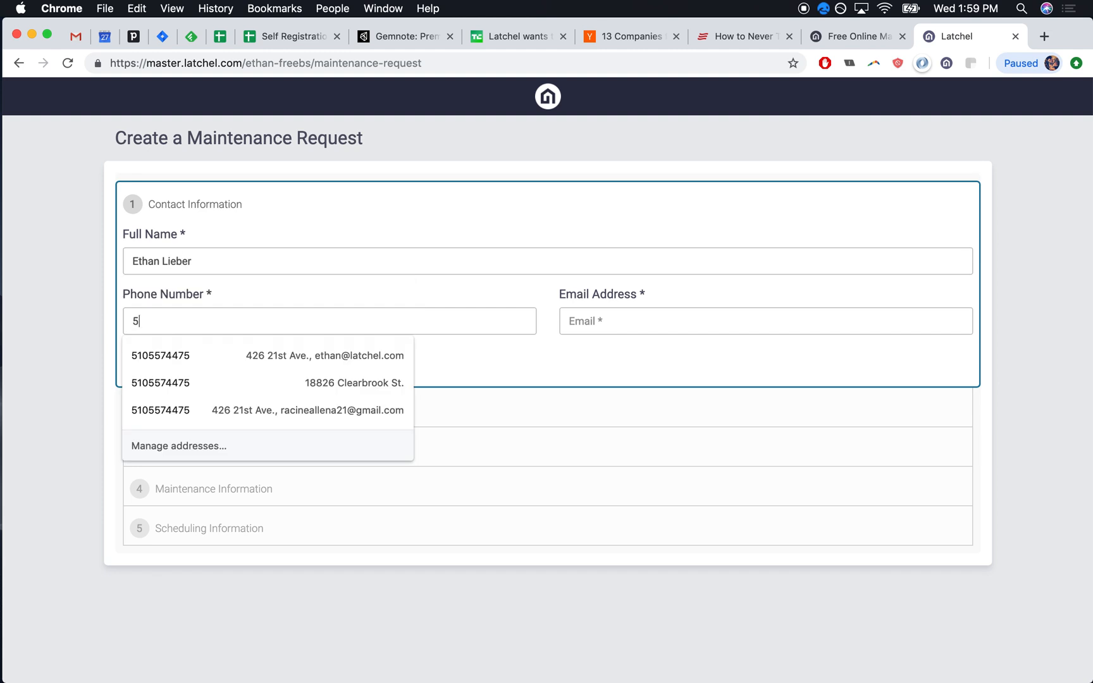
- Enter Ethan's full name, phone number and email address in Contact Information
text(5589032)
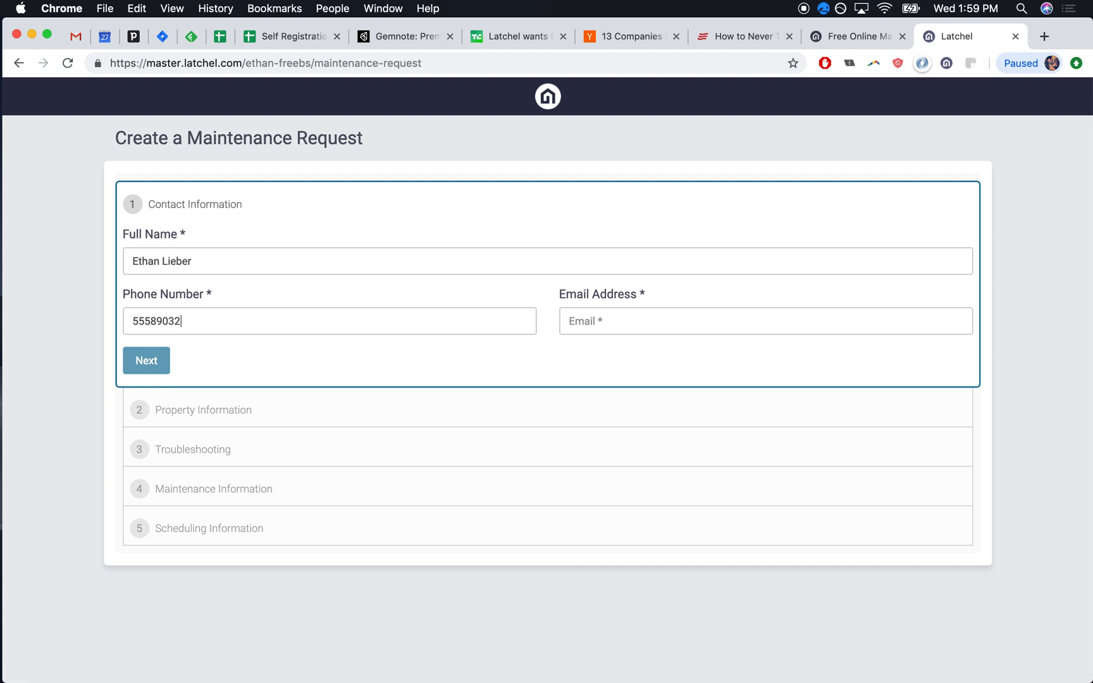
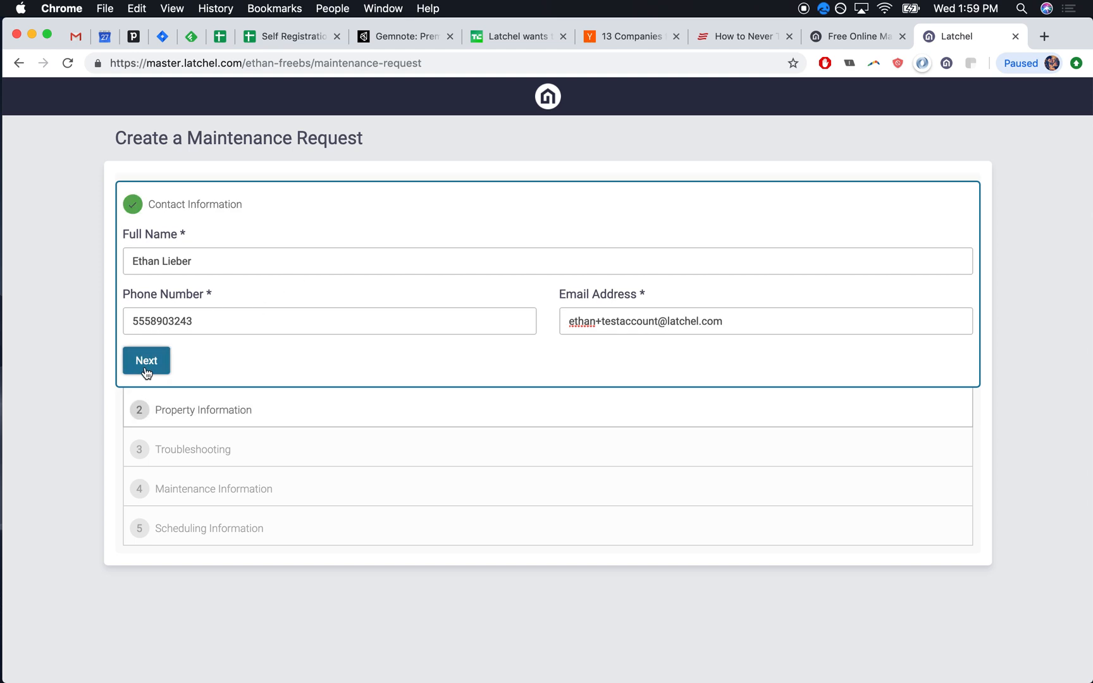
click(145, 361)
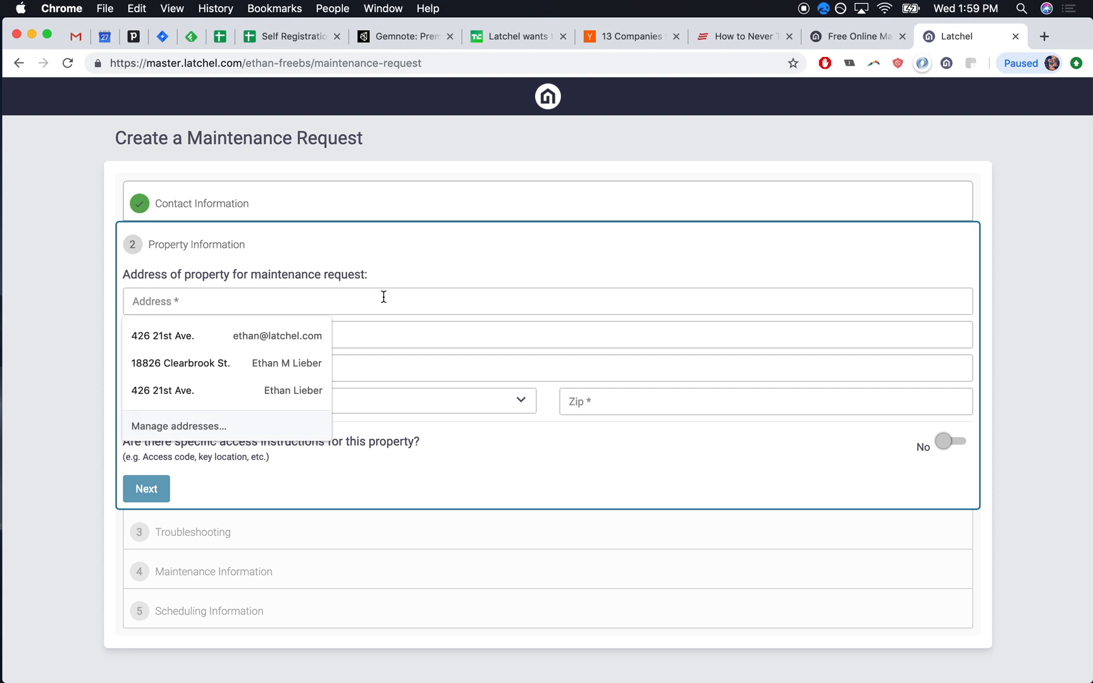
mouse_move(396, 299)
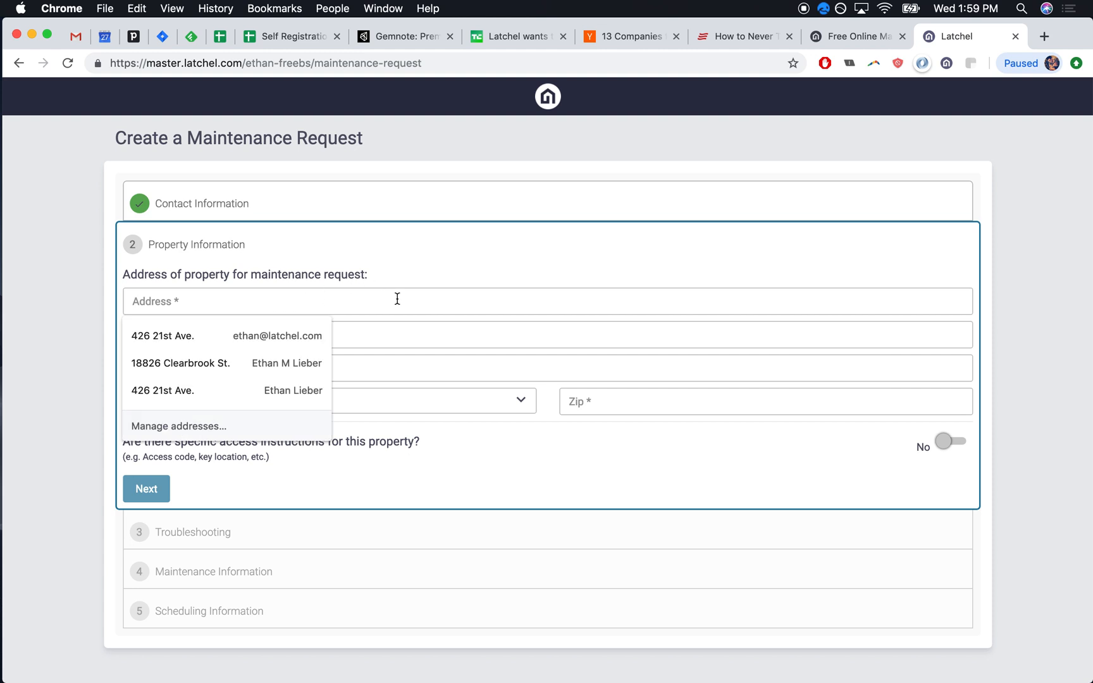
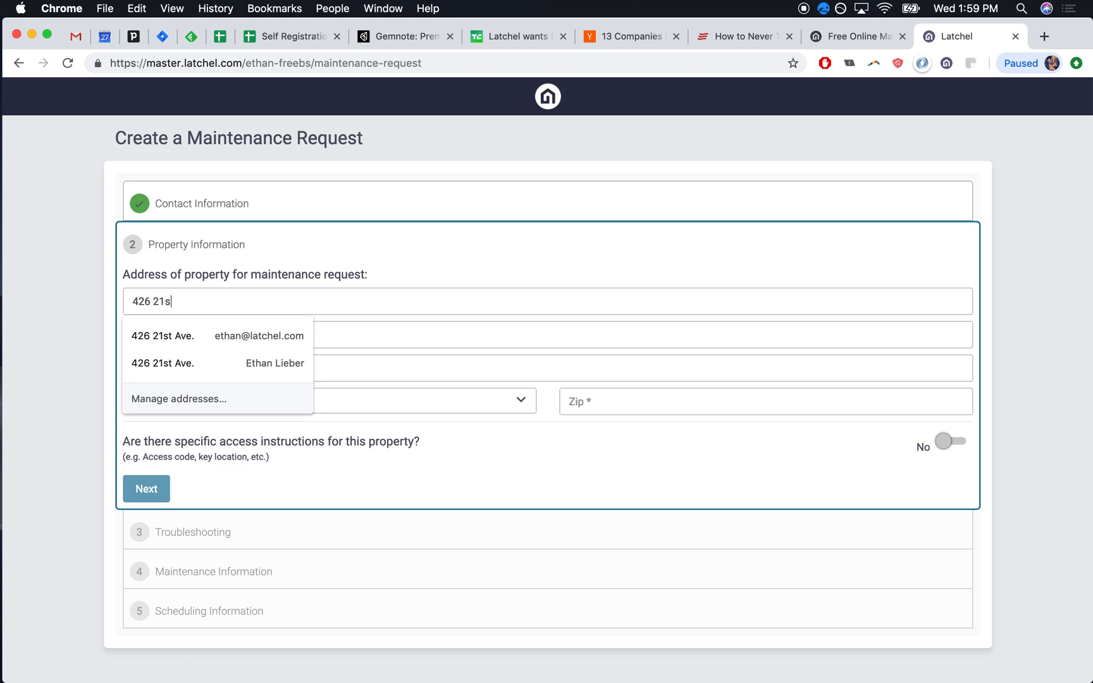
click(161, 335)
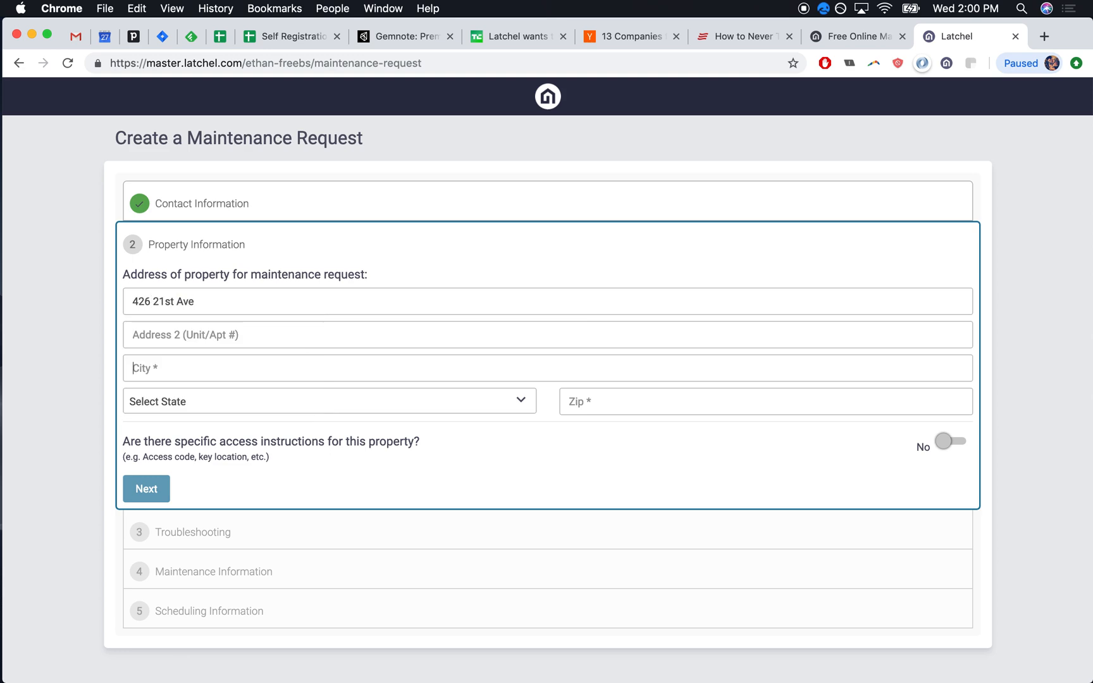
text(Seattl)
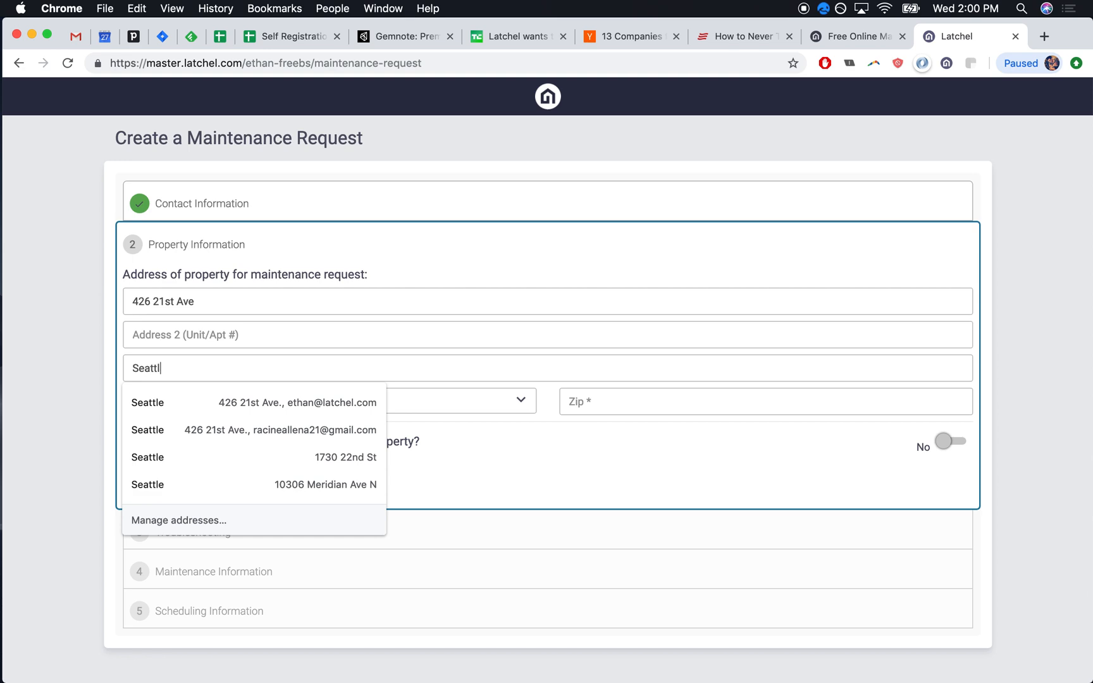
text(98)
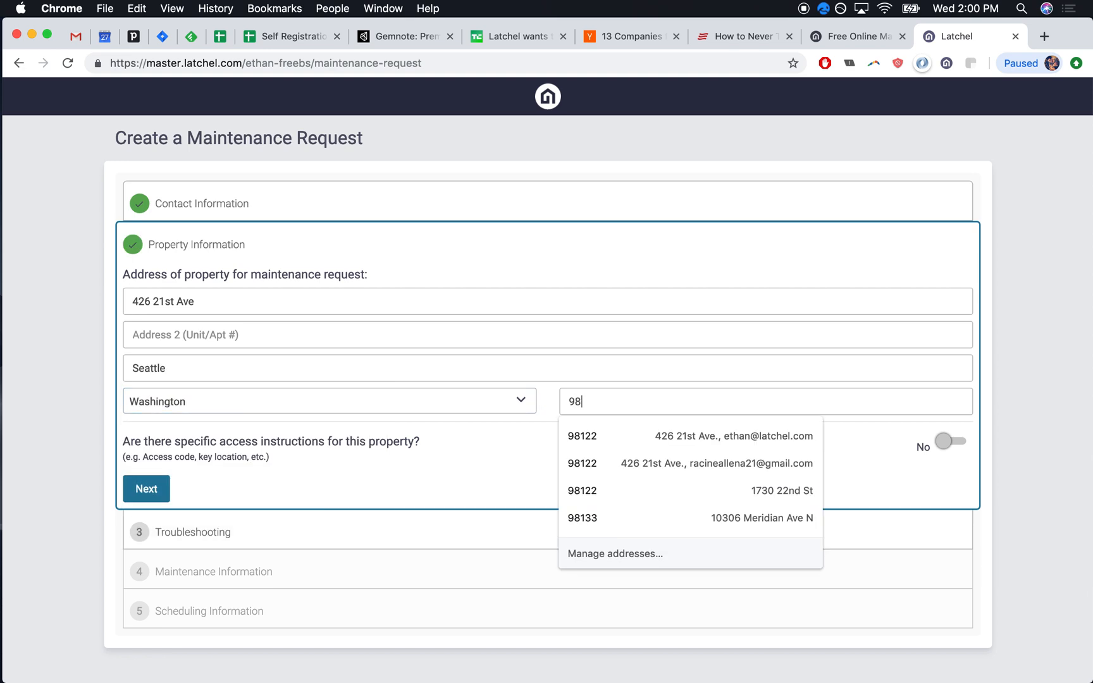
click(732, 436)
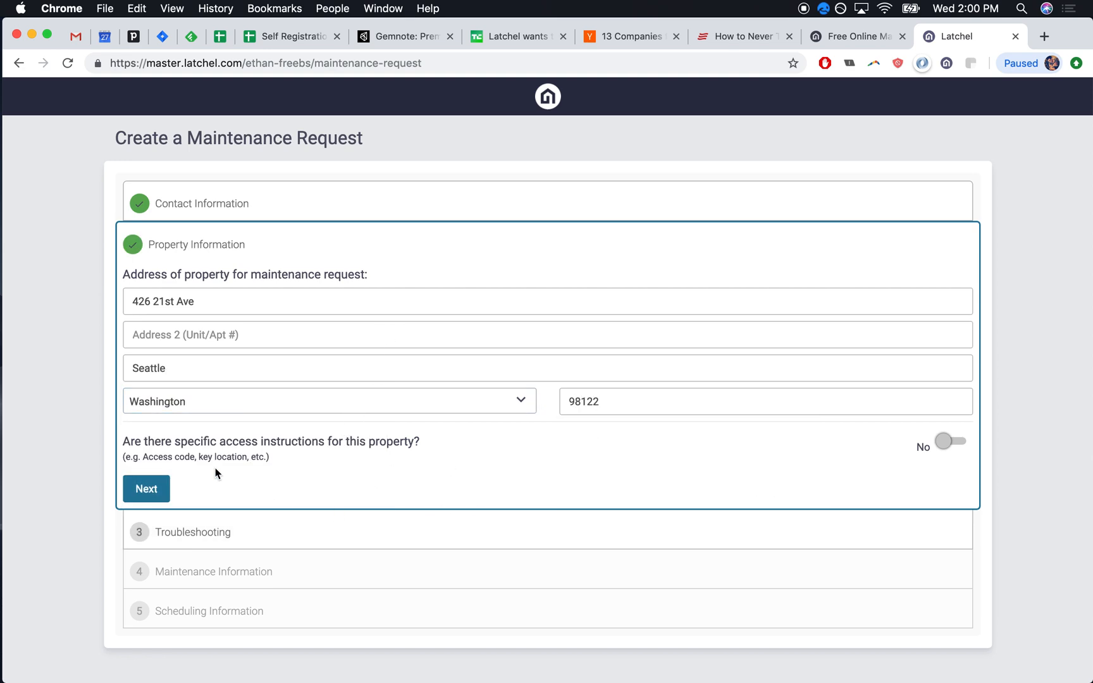
mouse_move(310, 421)
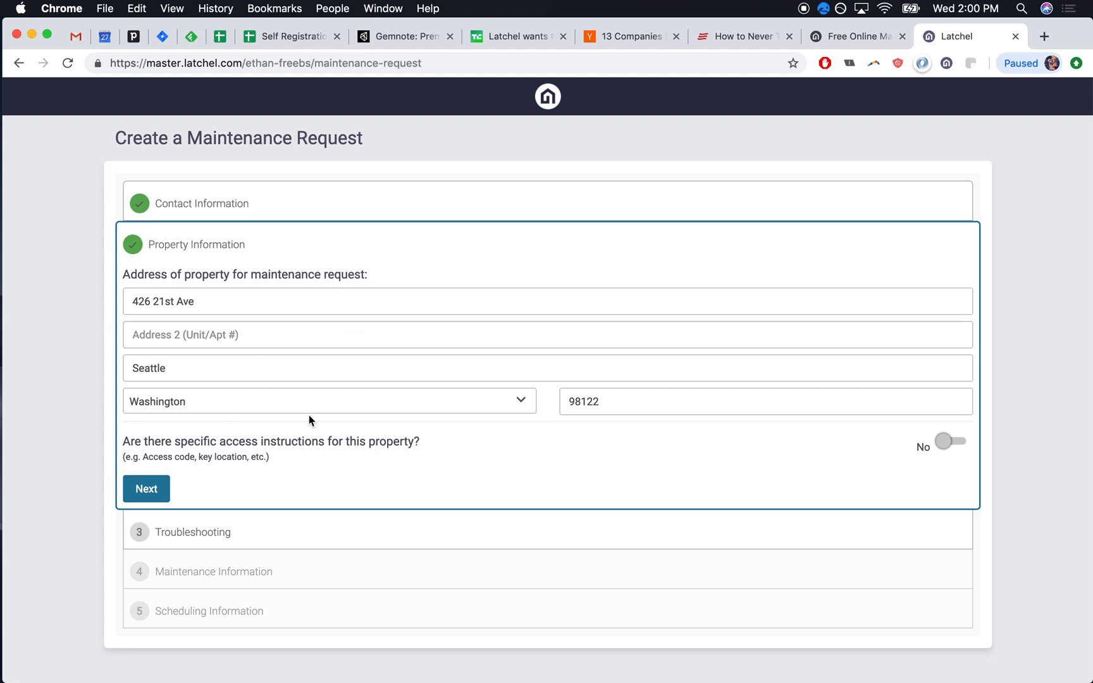
mouse_move(353, 486)
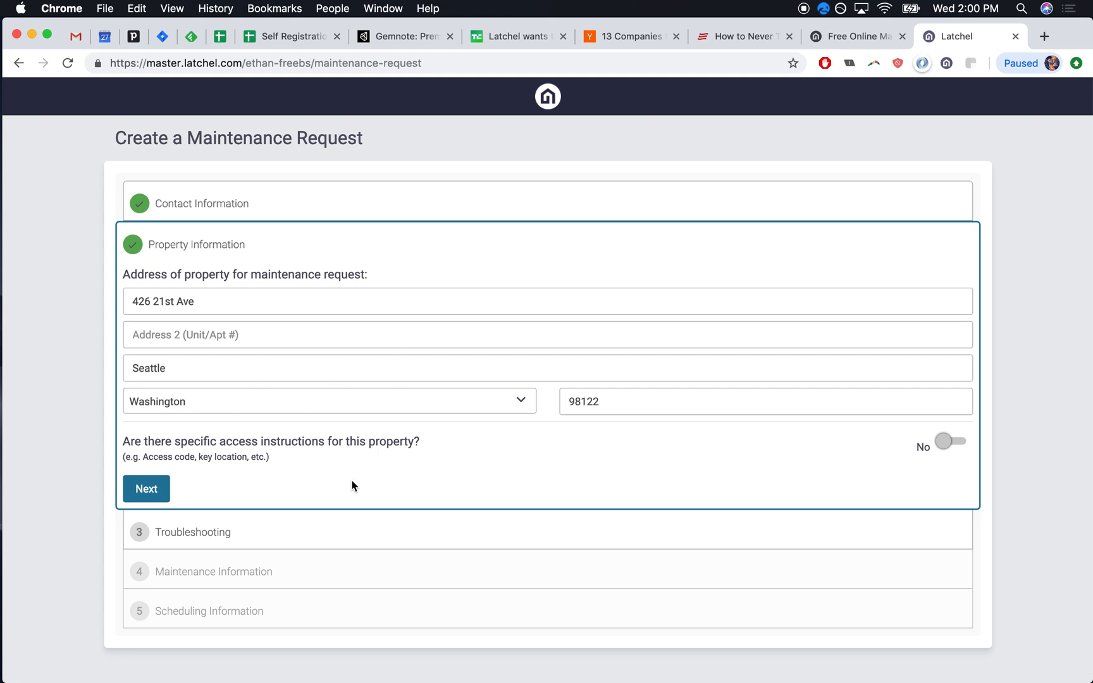
click(145, 487)
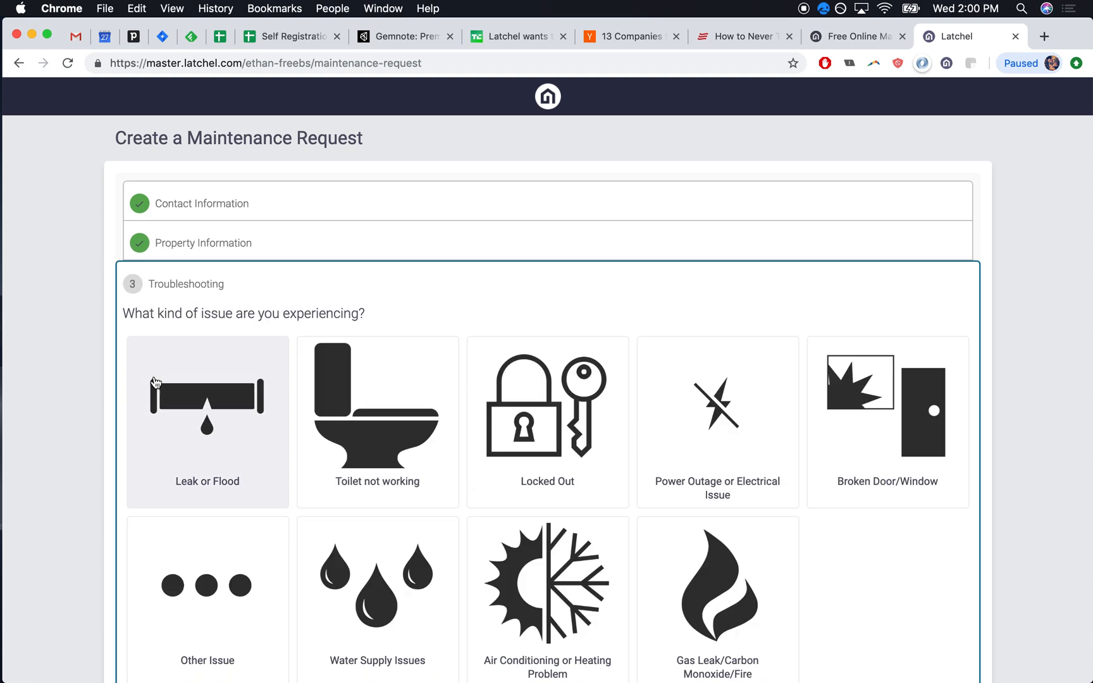
- Choose 'Toilet not working' as the kind of issue
scroll(down, 3)
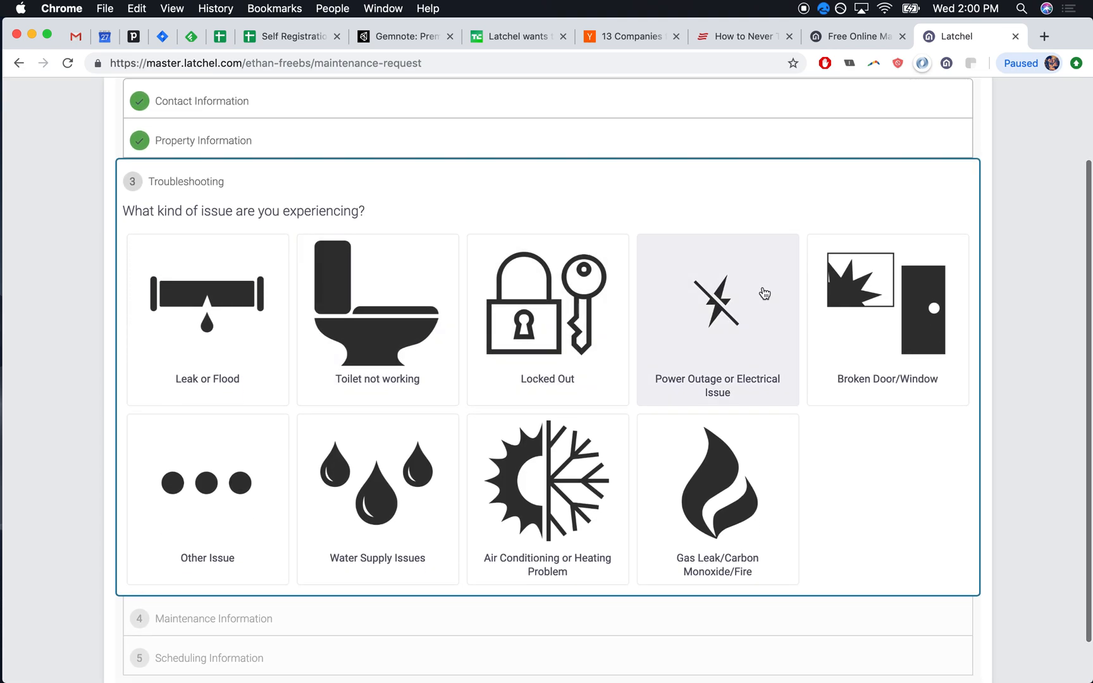
mouse_move(1021, 275)
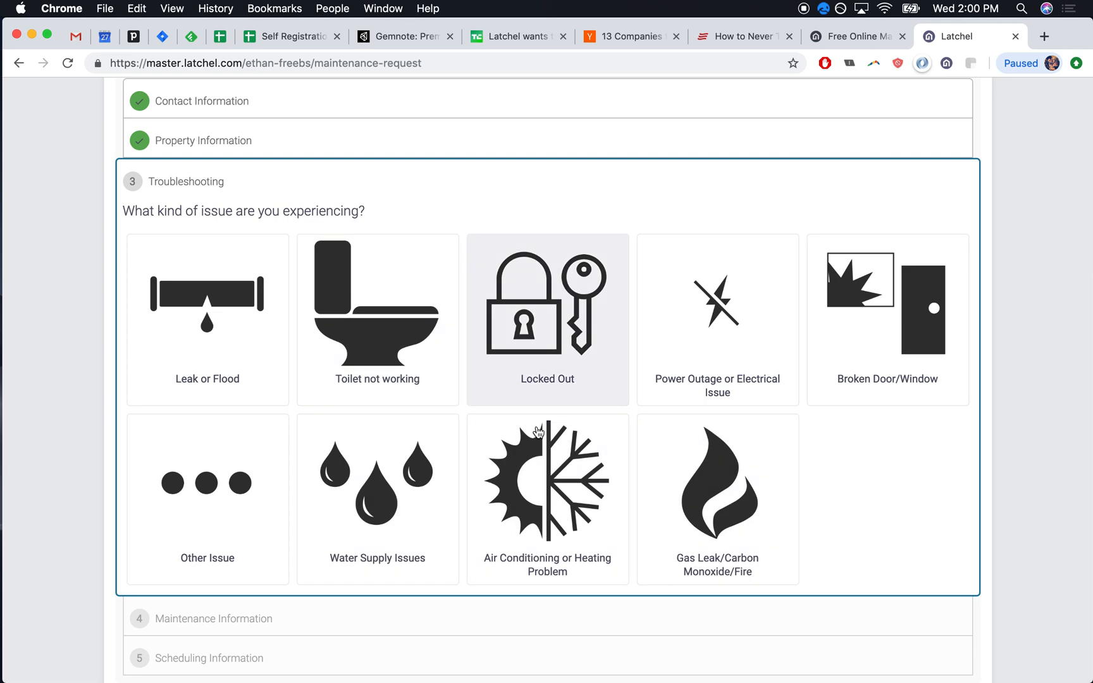
click(377, 320)
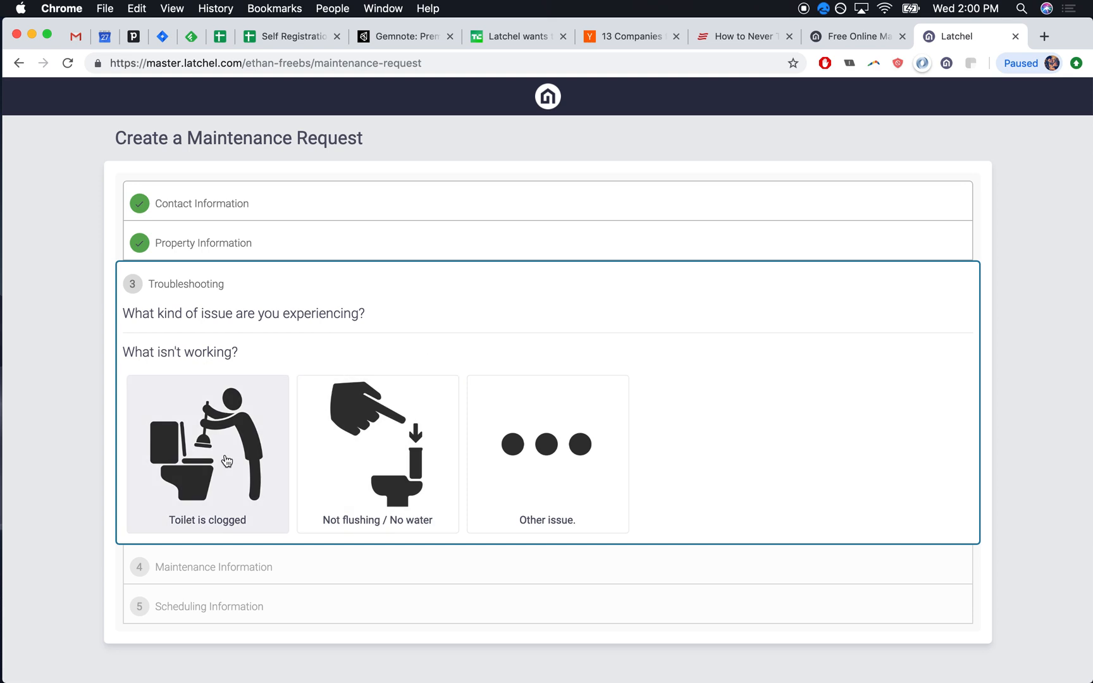
- Mark the toilet as clogged and answer 'Yes. It's still clogged.' after plunging
click(207, 453)
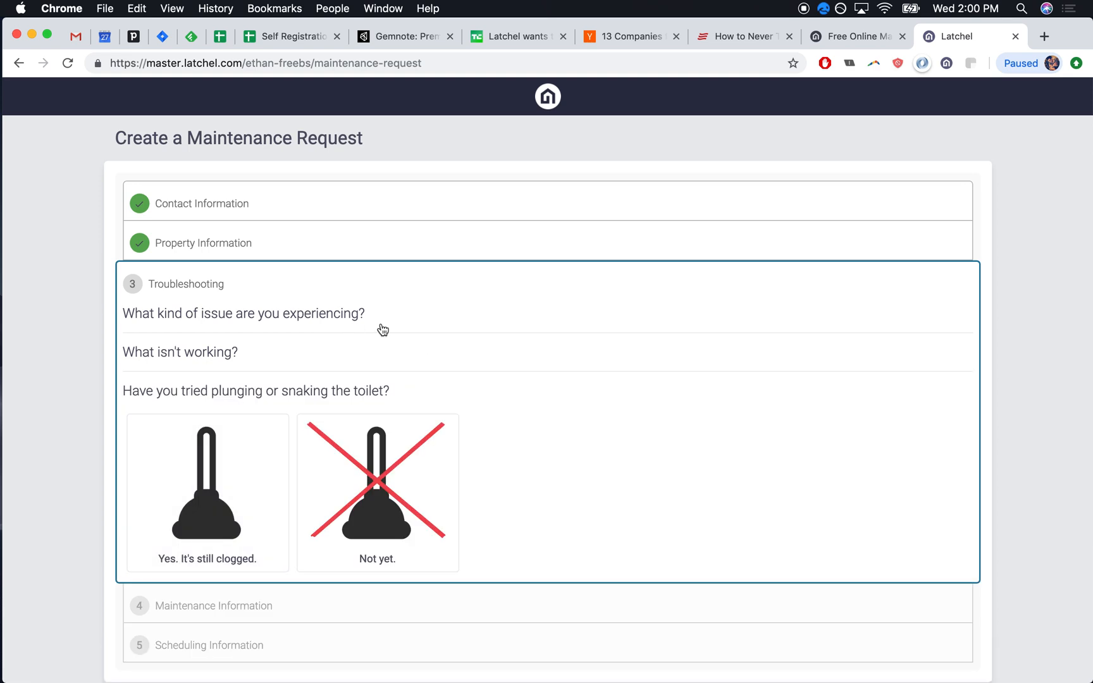
mouse_move(116, 518)
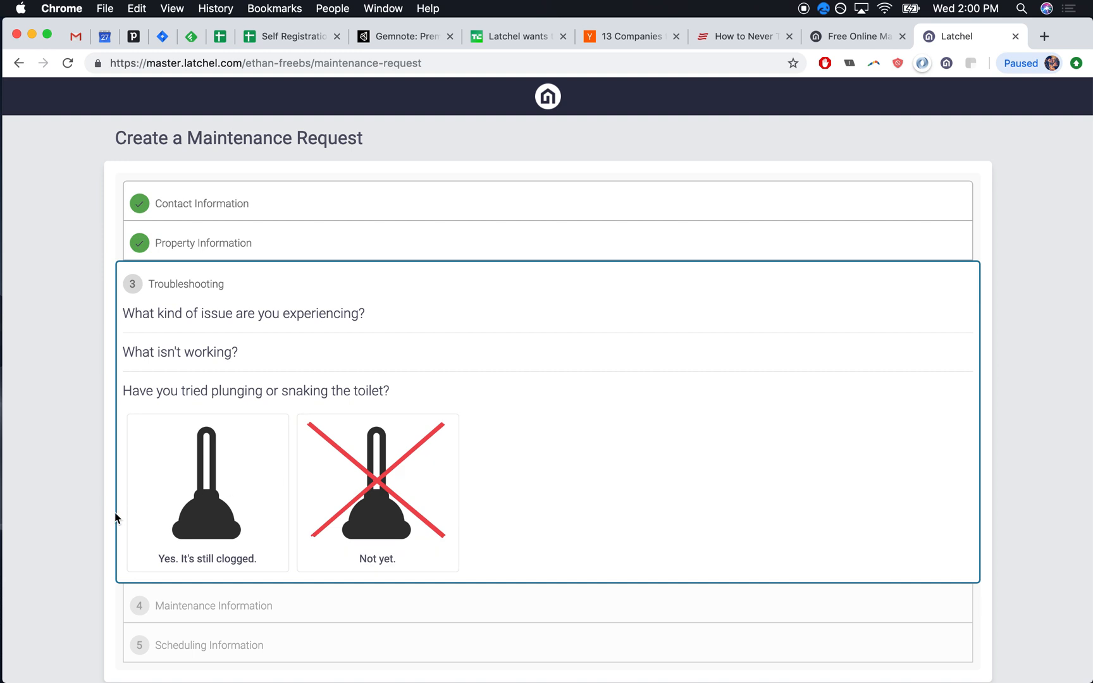
mouse_move(306, 404)
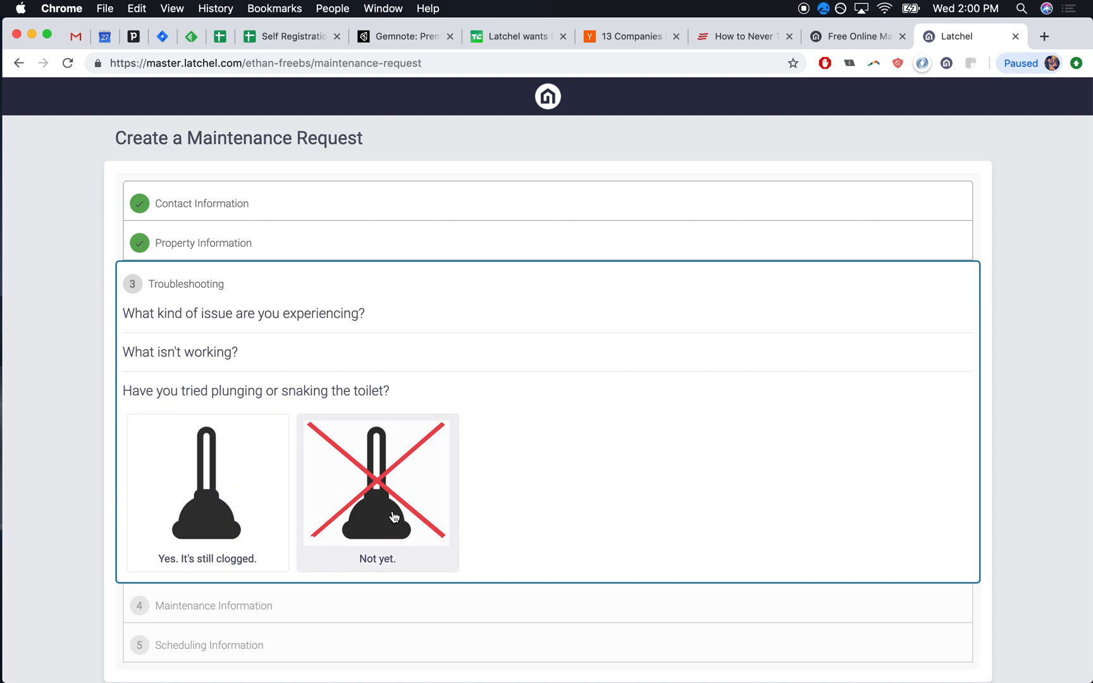
mouse_move(398, 524)
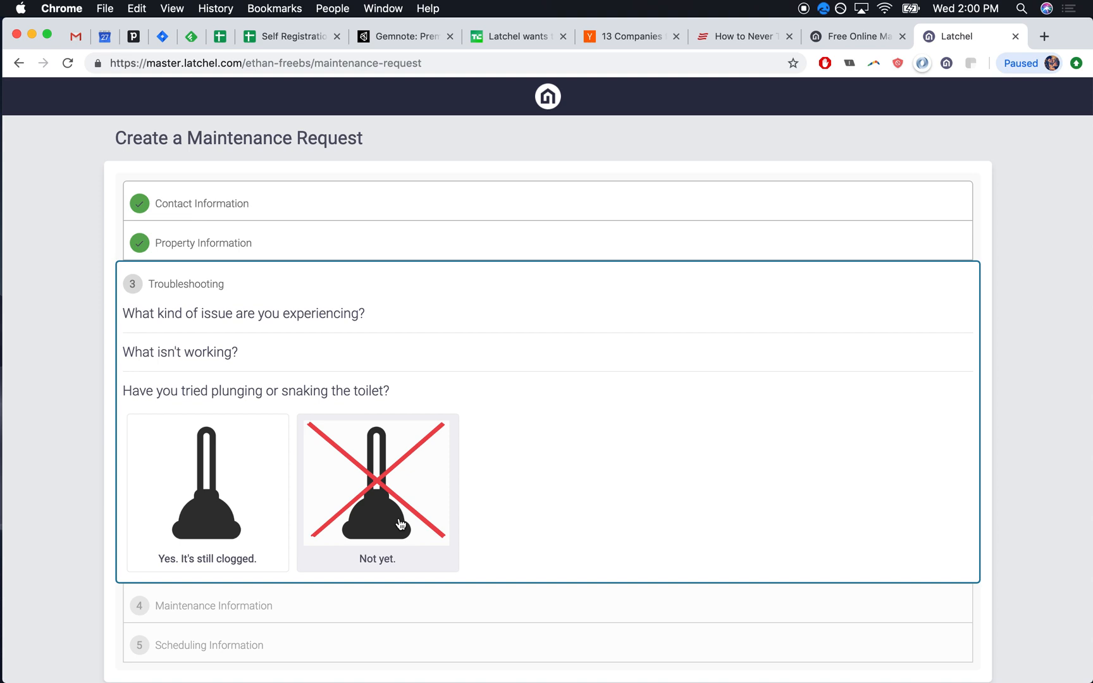
click(206, 492)
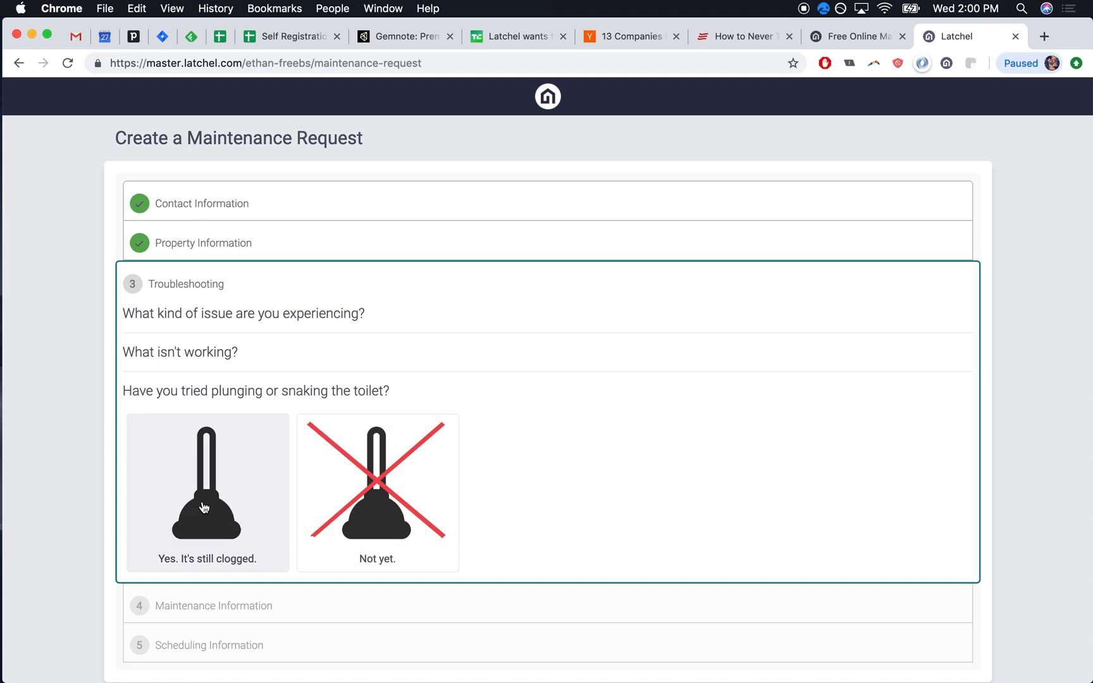
click(206, 492)
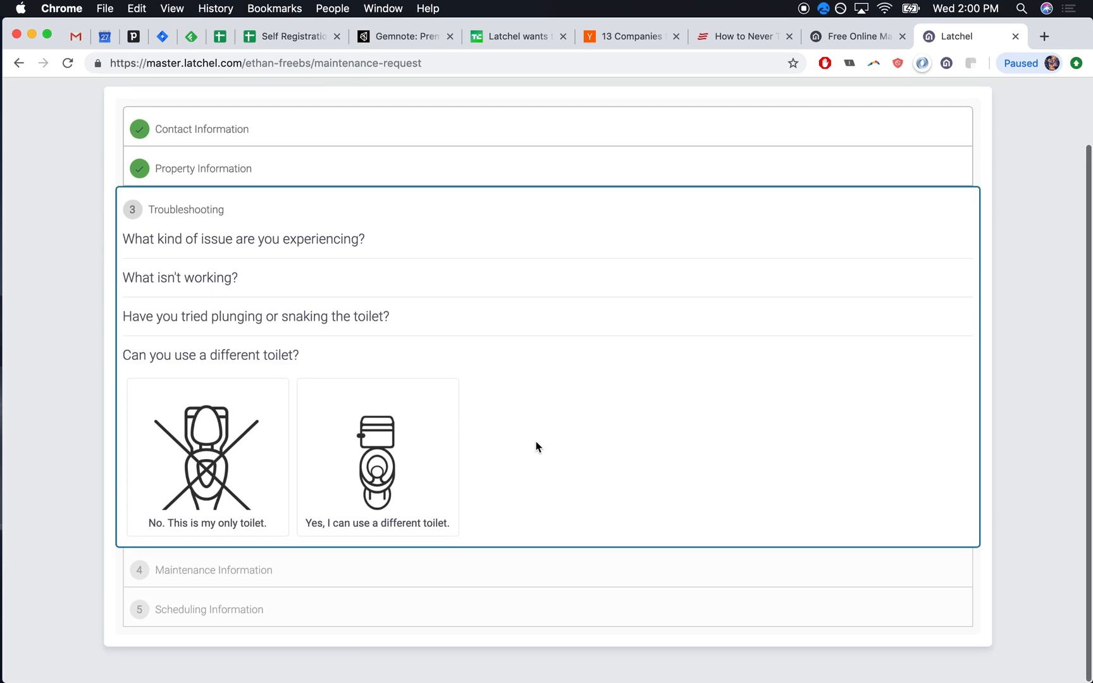
mouse_move(530, 437)
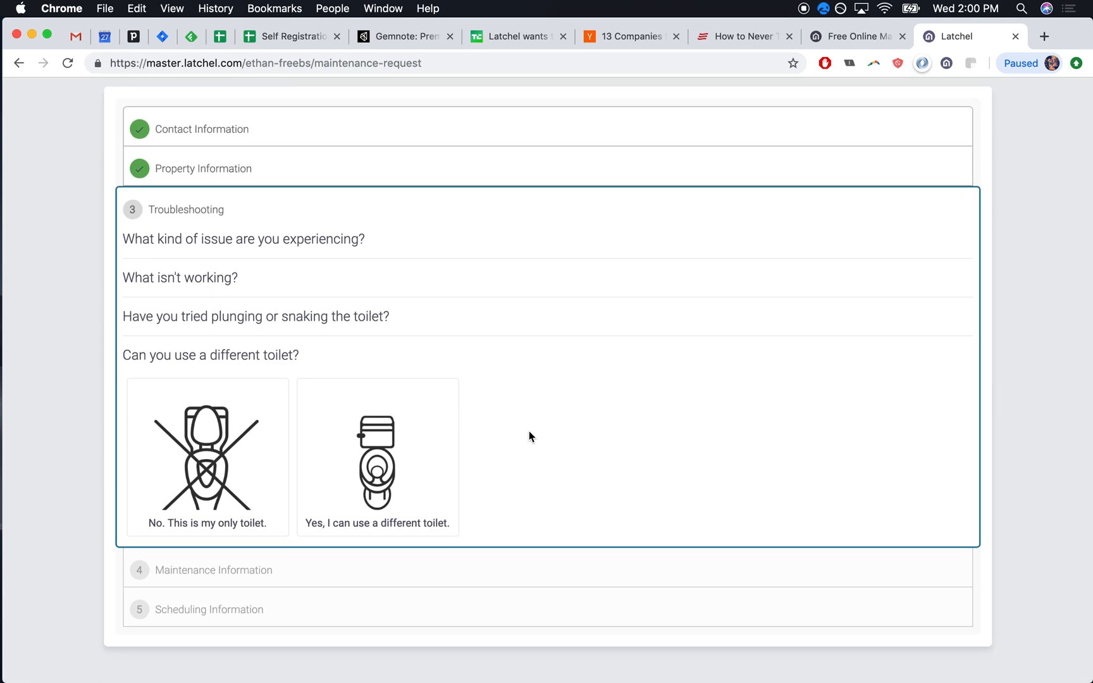
mouse_move(558, 427)
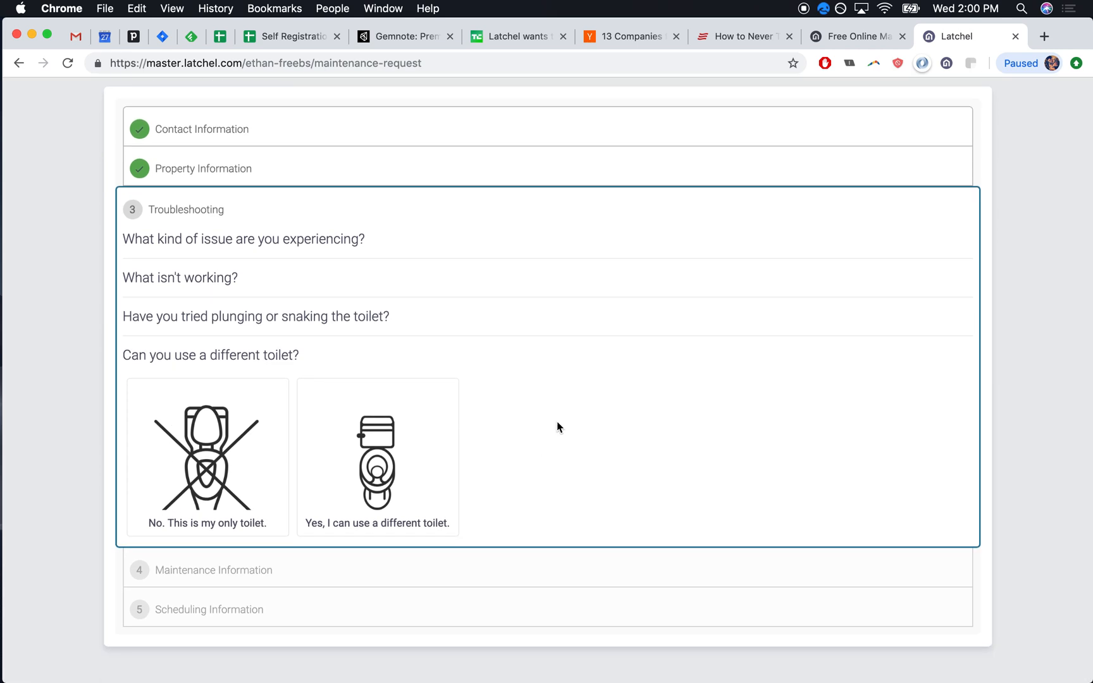
mouse_move(397, 459)
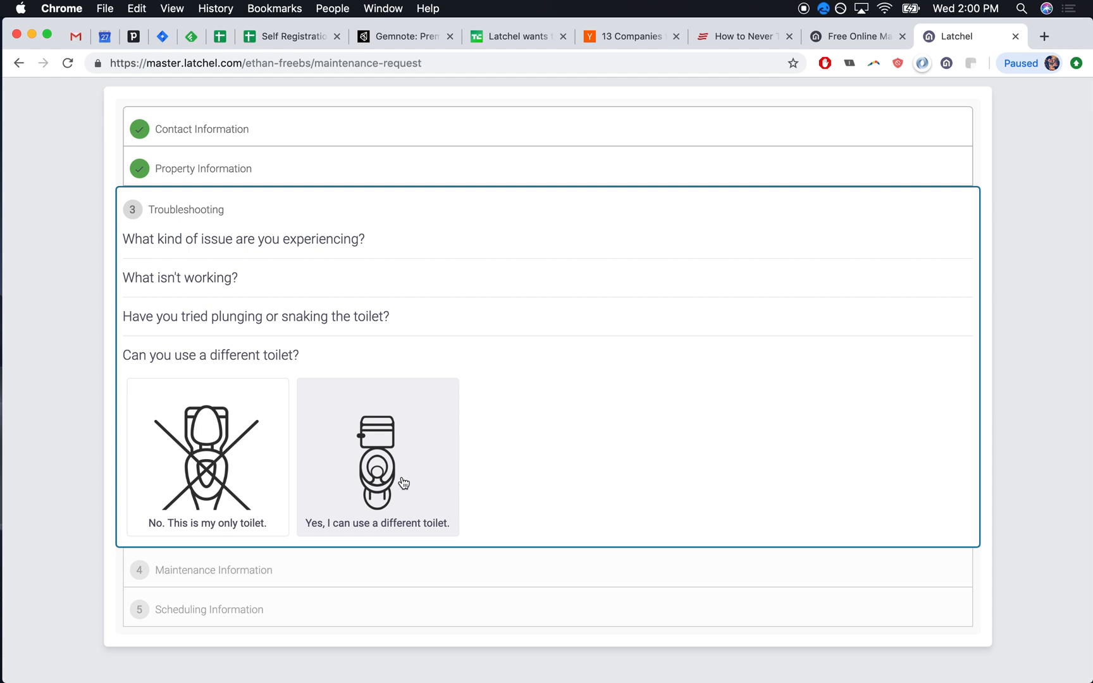
- Answer 'No. This is my only toilet.' and continue past troubleshooting
click(207, 456)
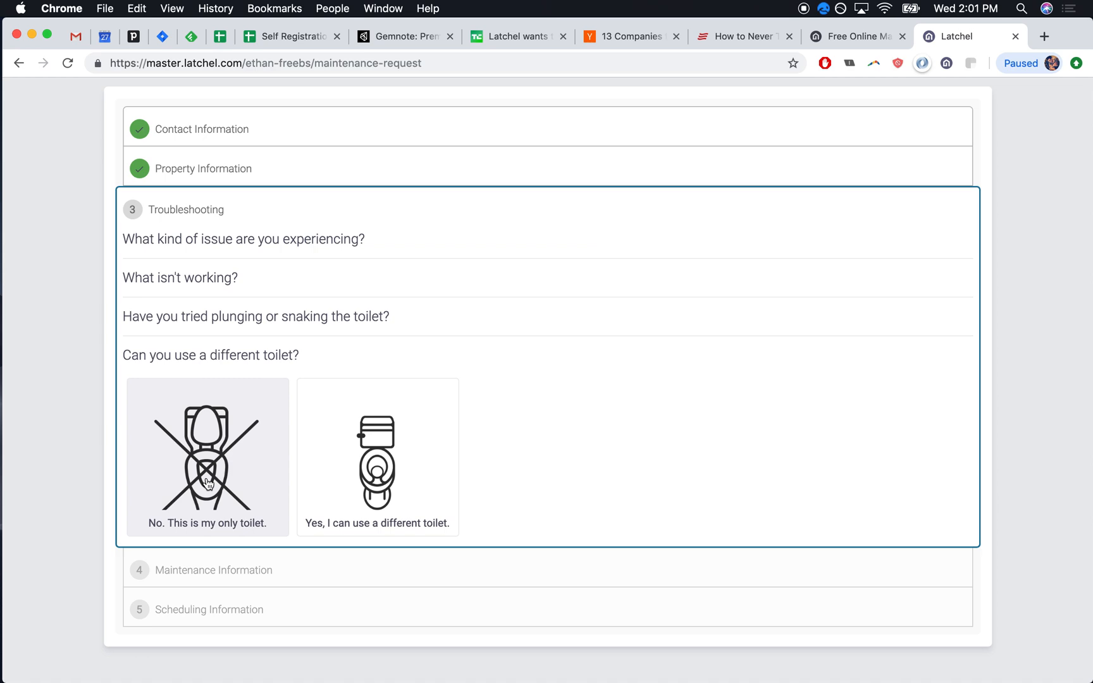
click(207, 457)
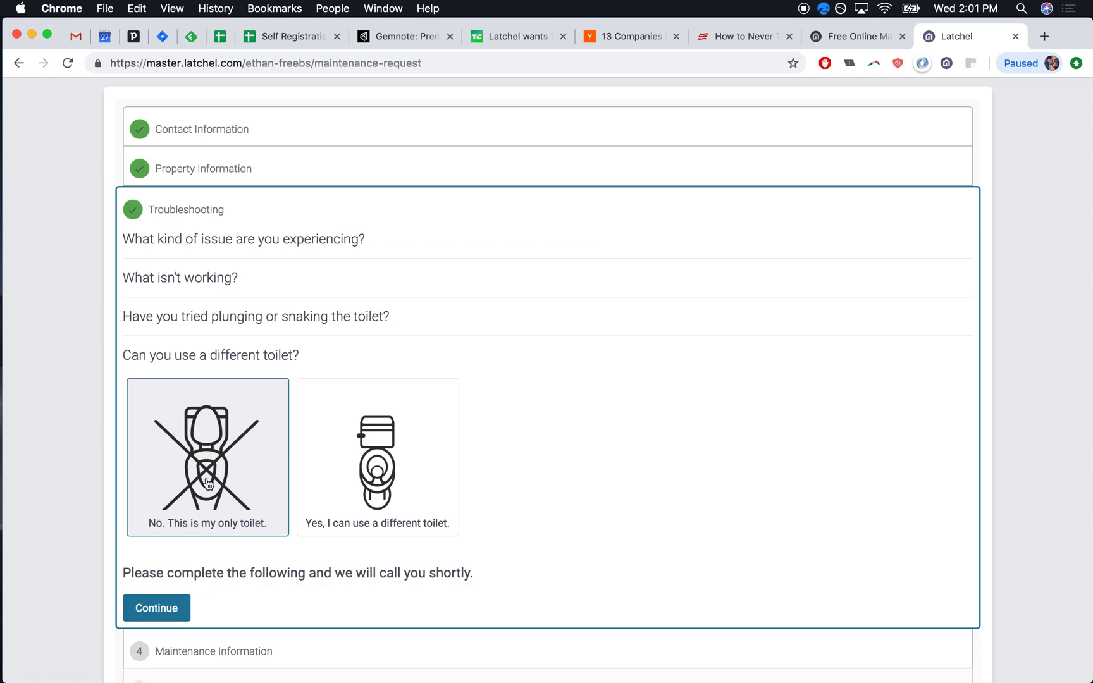
click(207, 456)
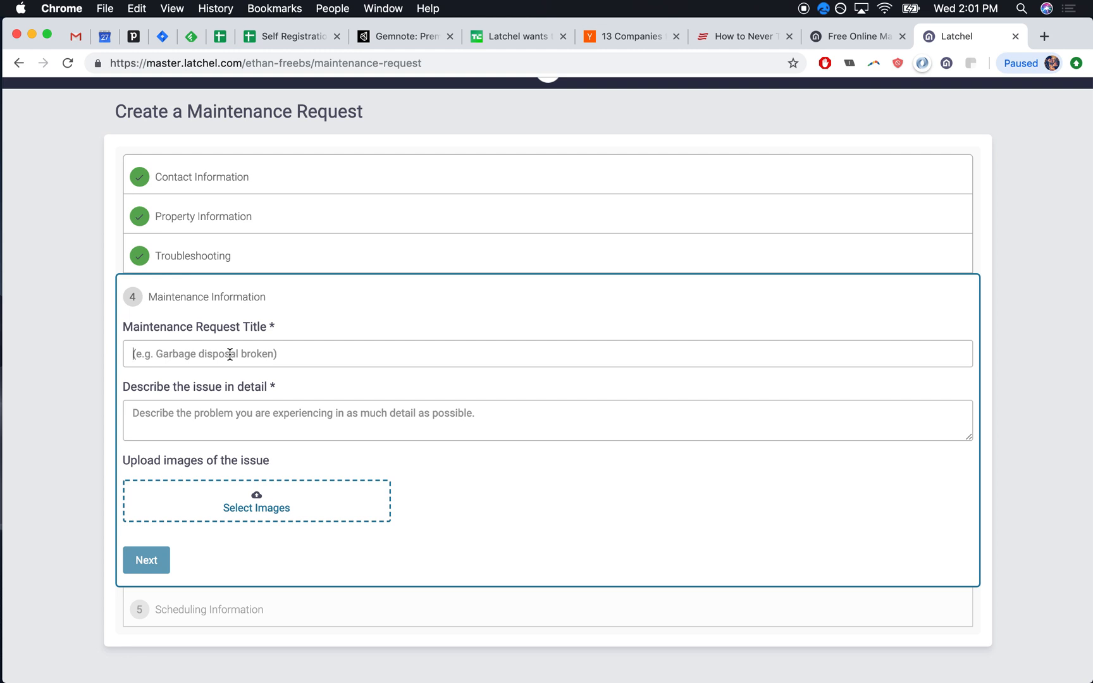
- Title the request 'My only toilet is clogged!'
text(My only toi)
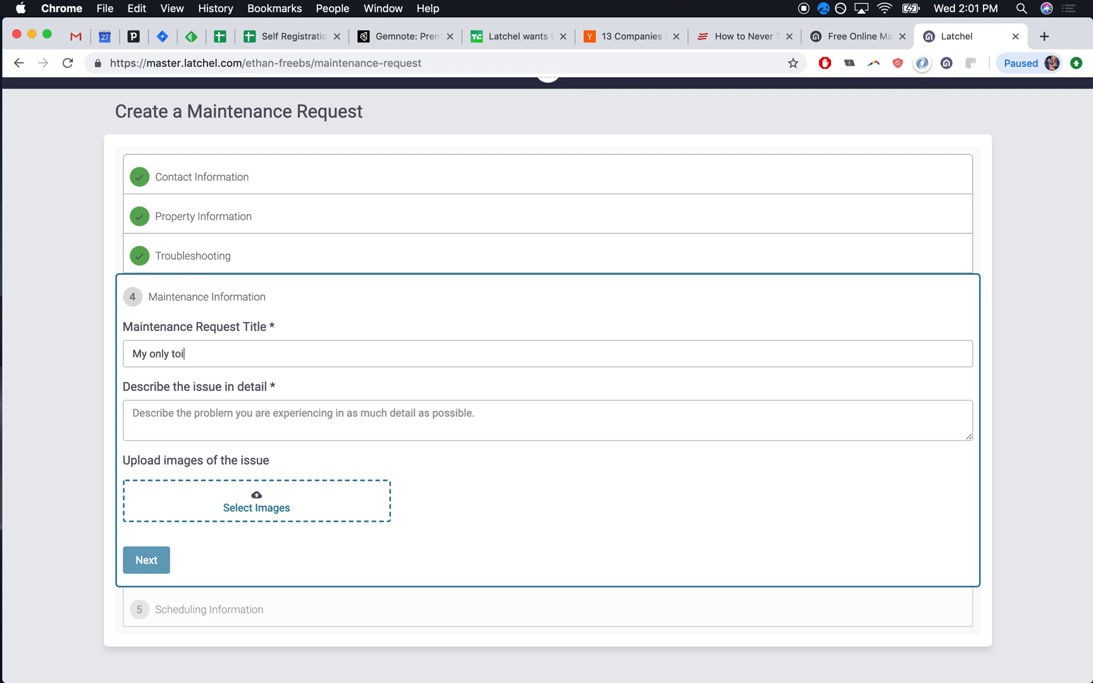
text(let is clogged)
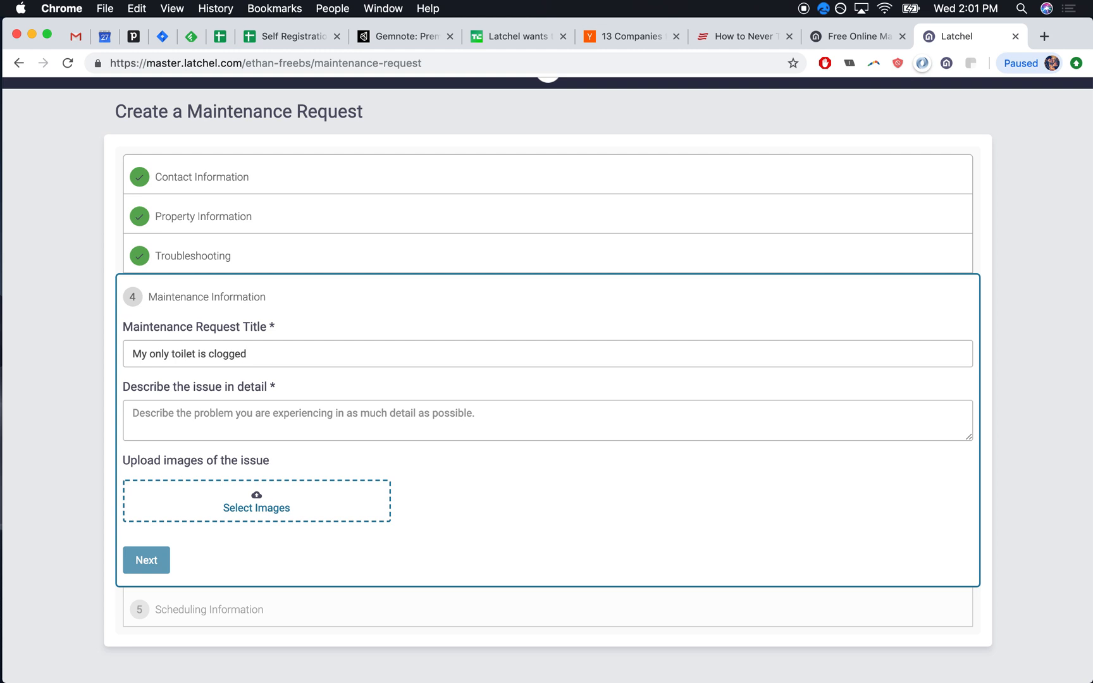
text(!)
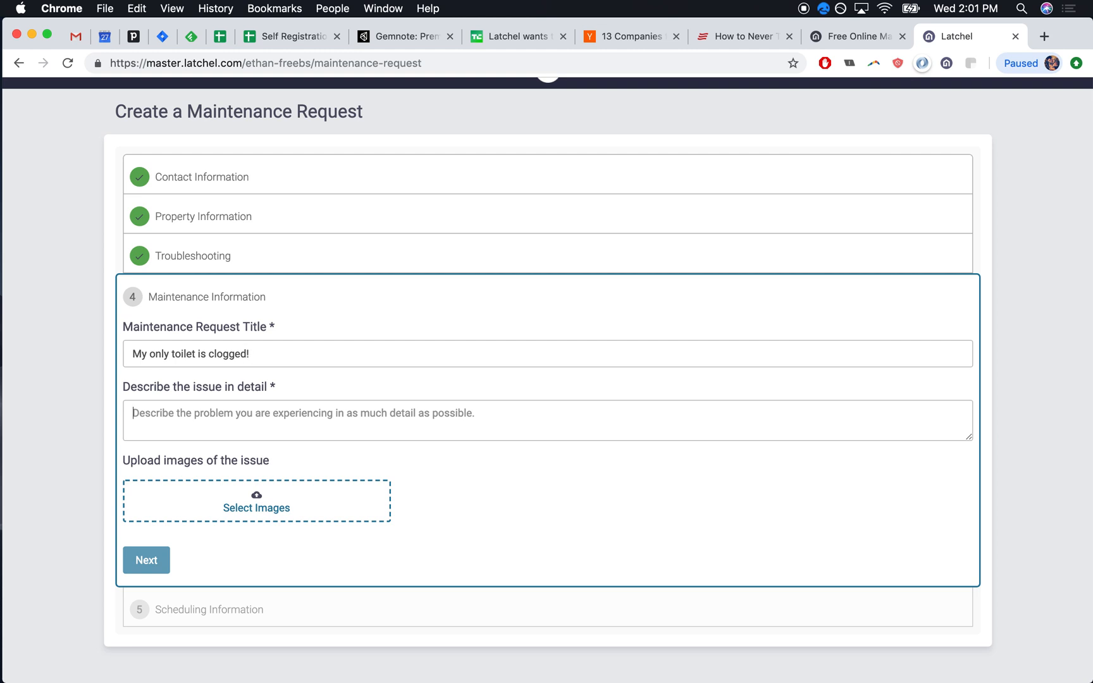
- Describe the issue as 'The toilet in the master bathroom is clogged.' and proceed
text(The)
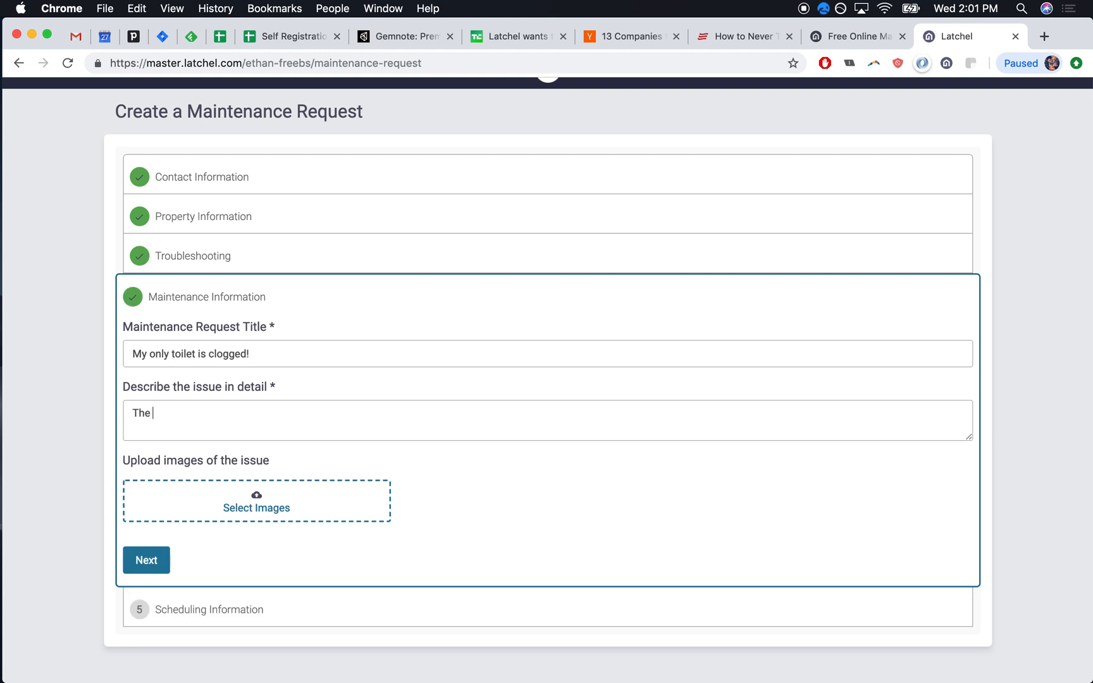
text(toilet)
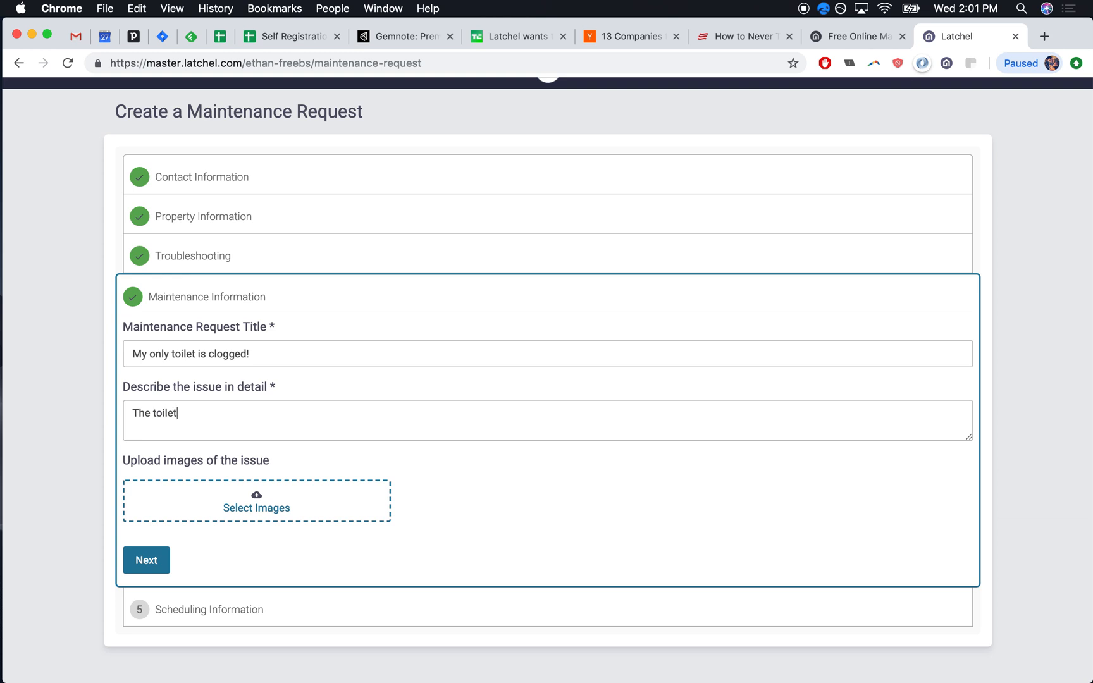
text(in the)
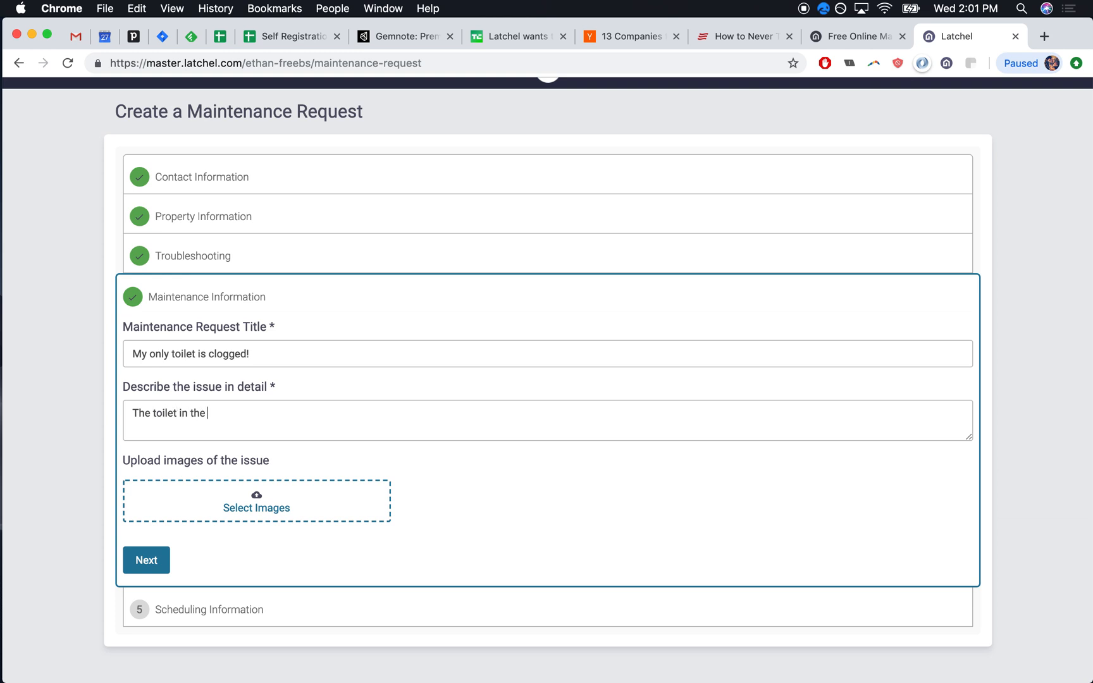
text(ba)
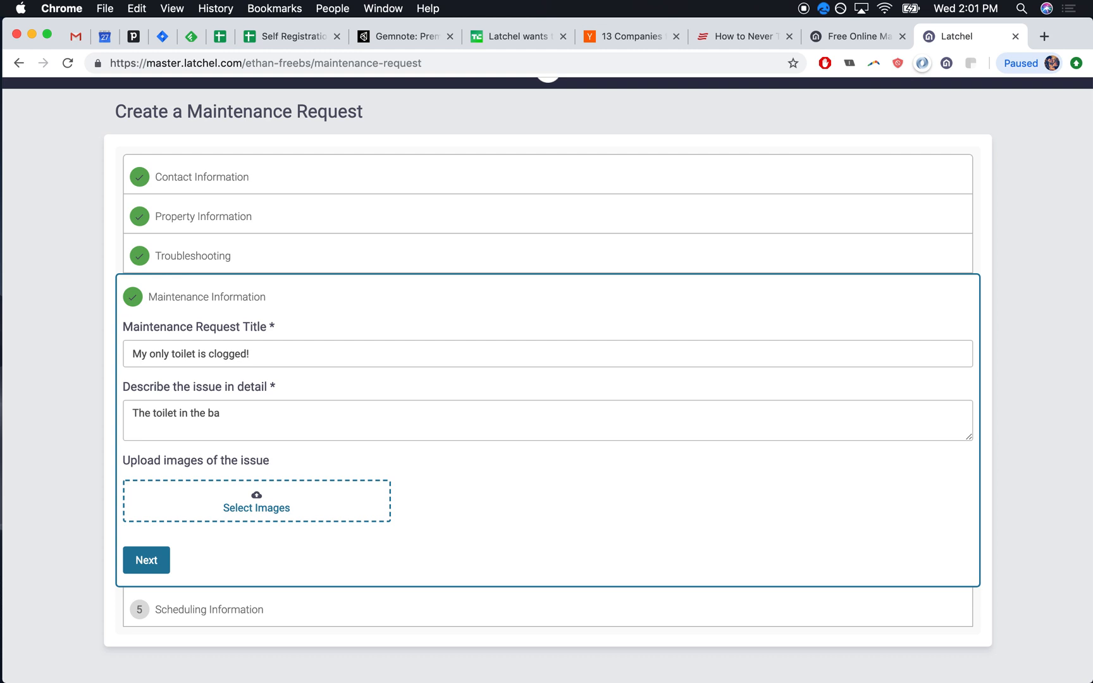
text(master bathroom)
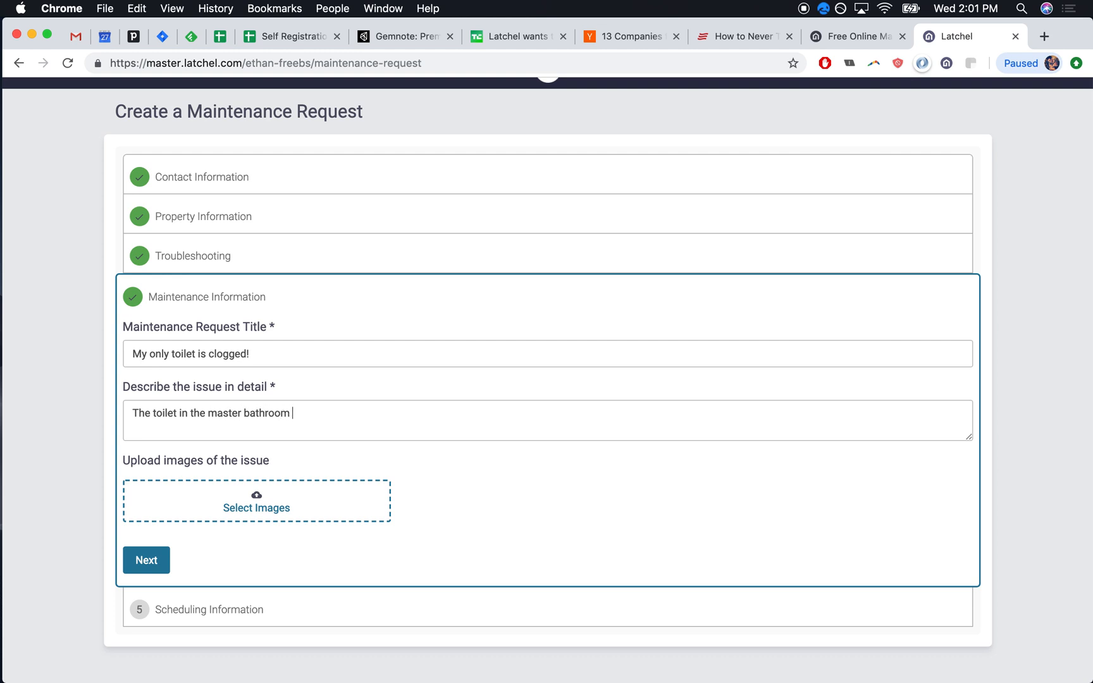
text(is clogged)
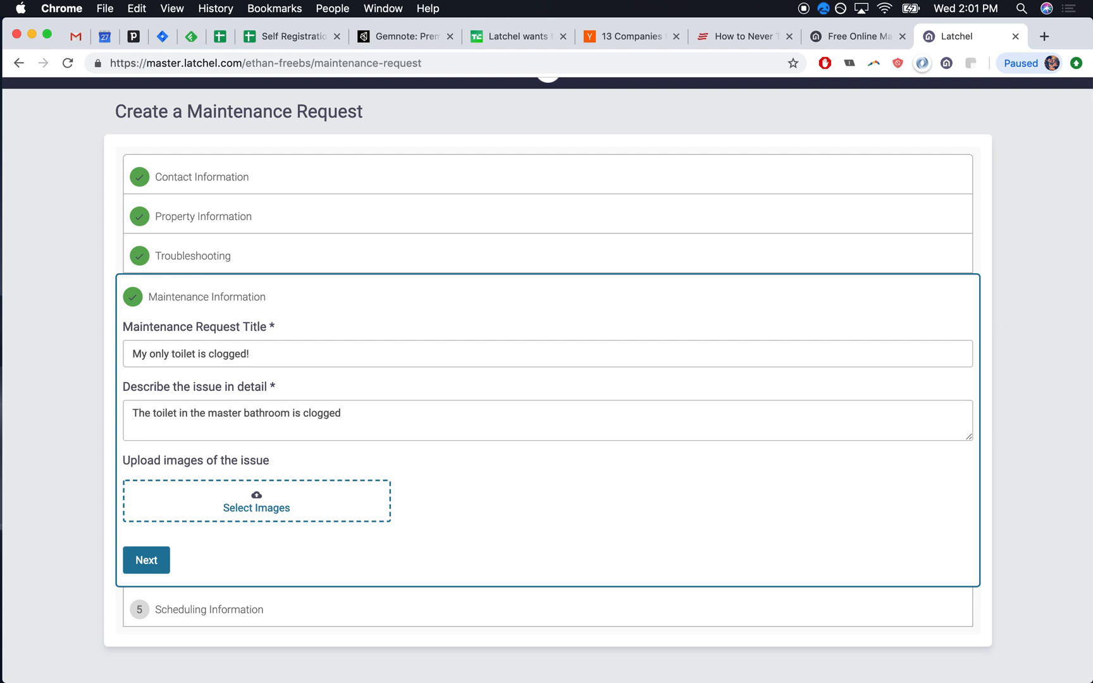
text(.)
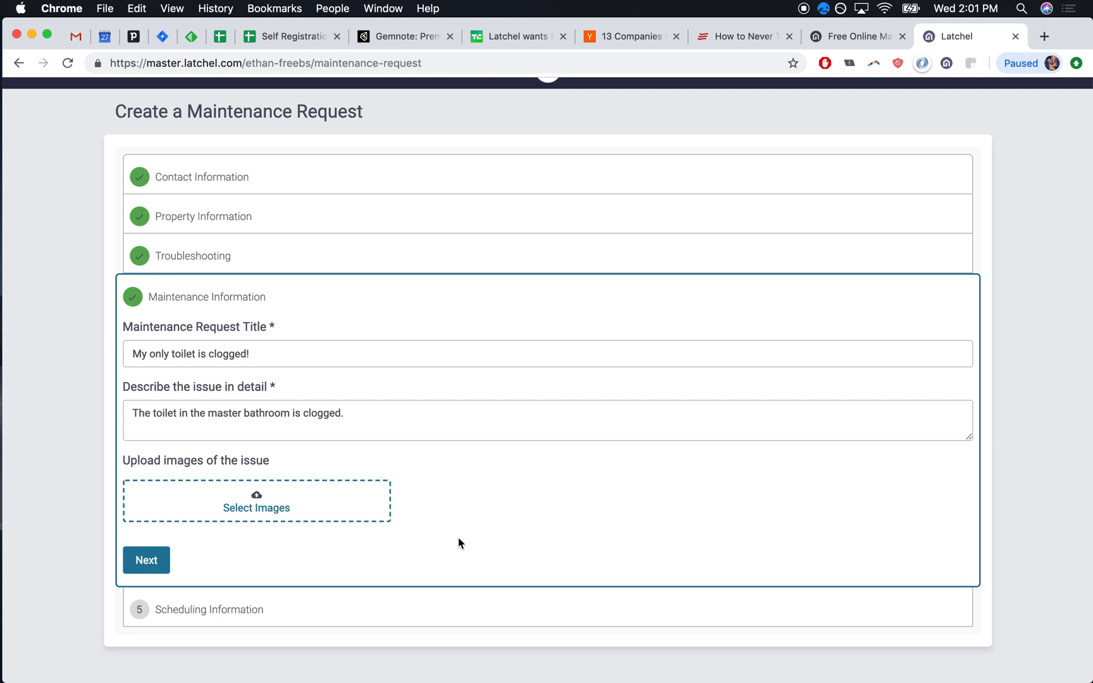
mouse_move(486, 525)
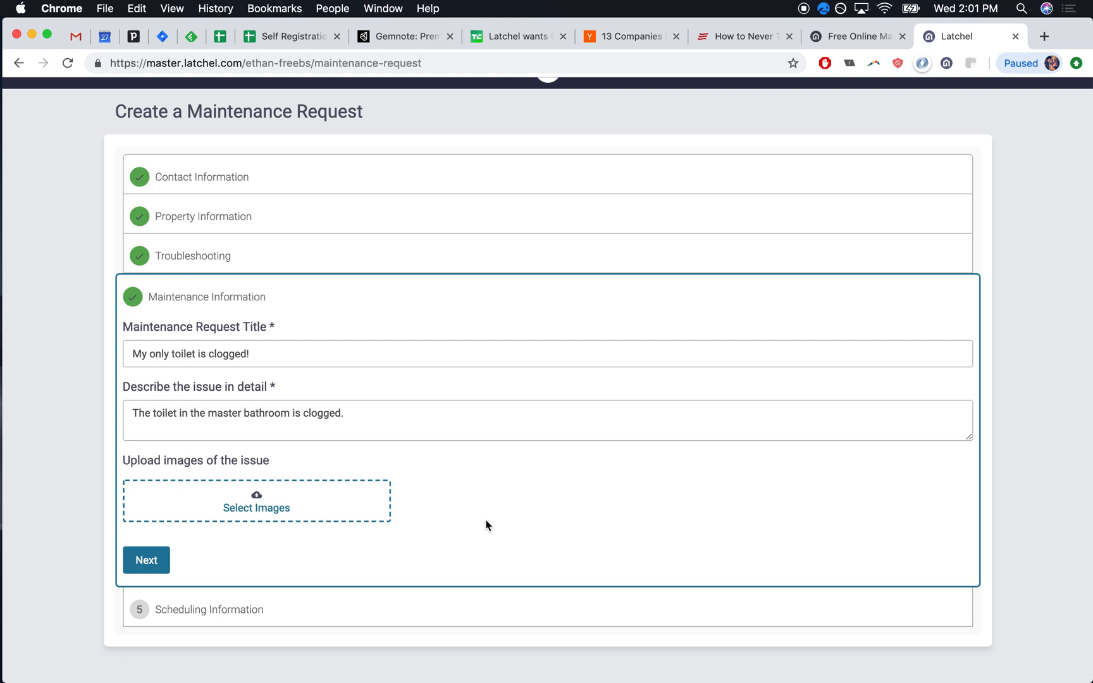
mouse_move(321, 452)
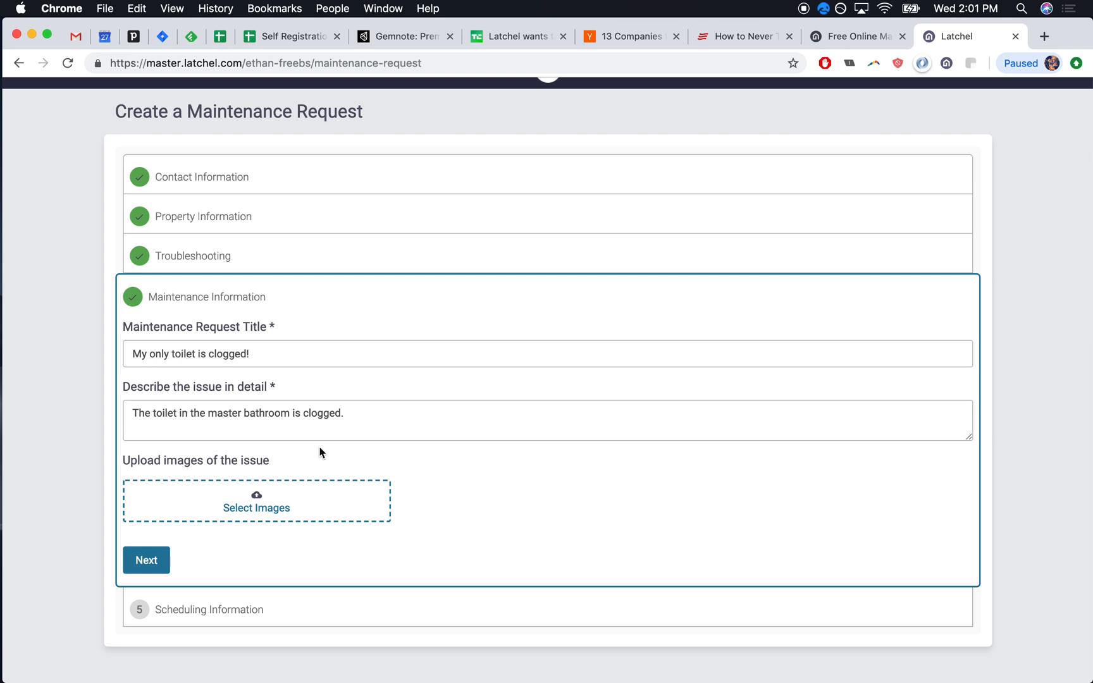
click(145, 559)
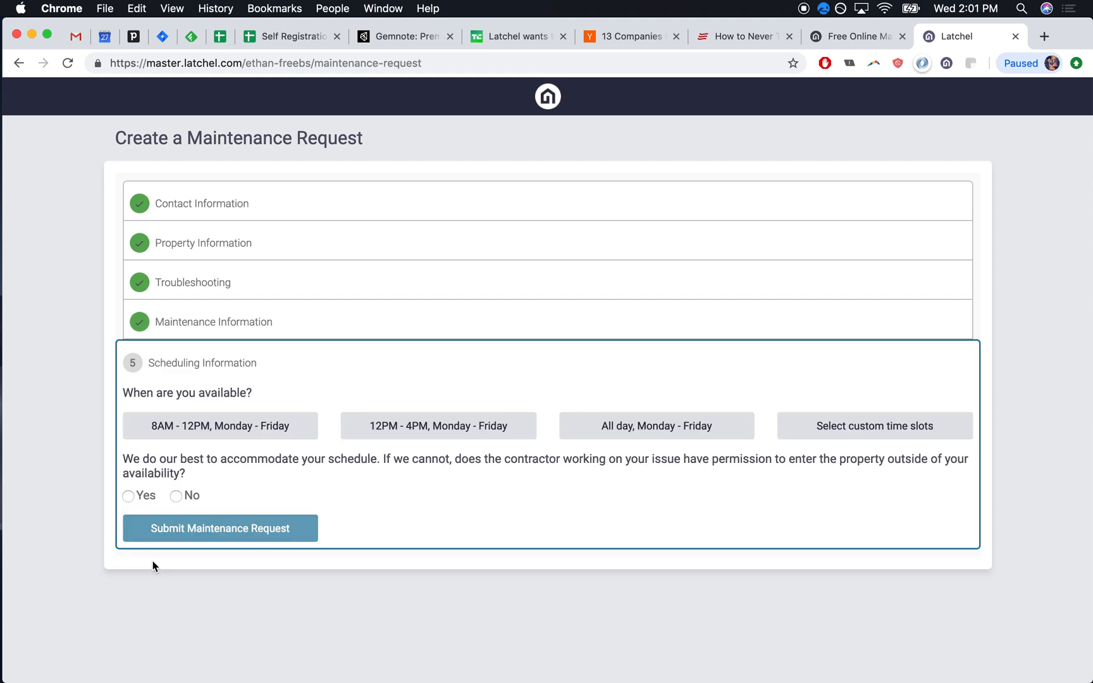
mouse_move(449, 458)
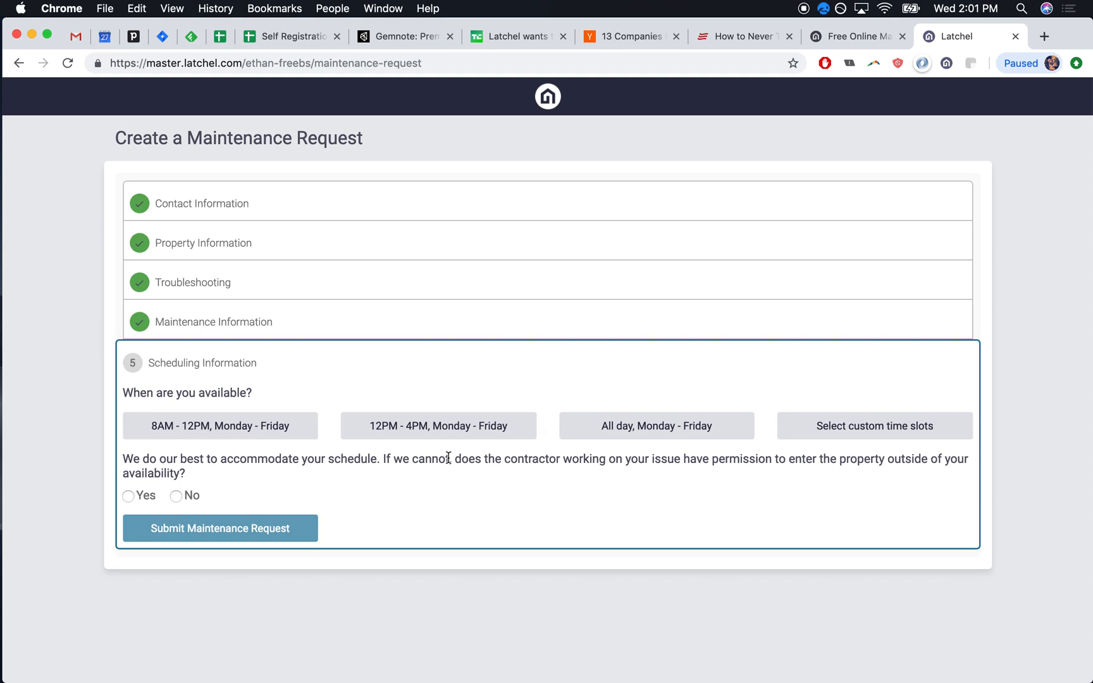
- Choose 12PM - 4PM Monday - Friday availability, deny after-hours entry, and submit
click(438, 426)
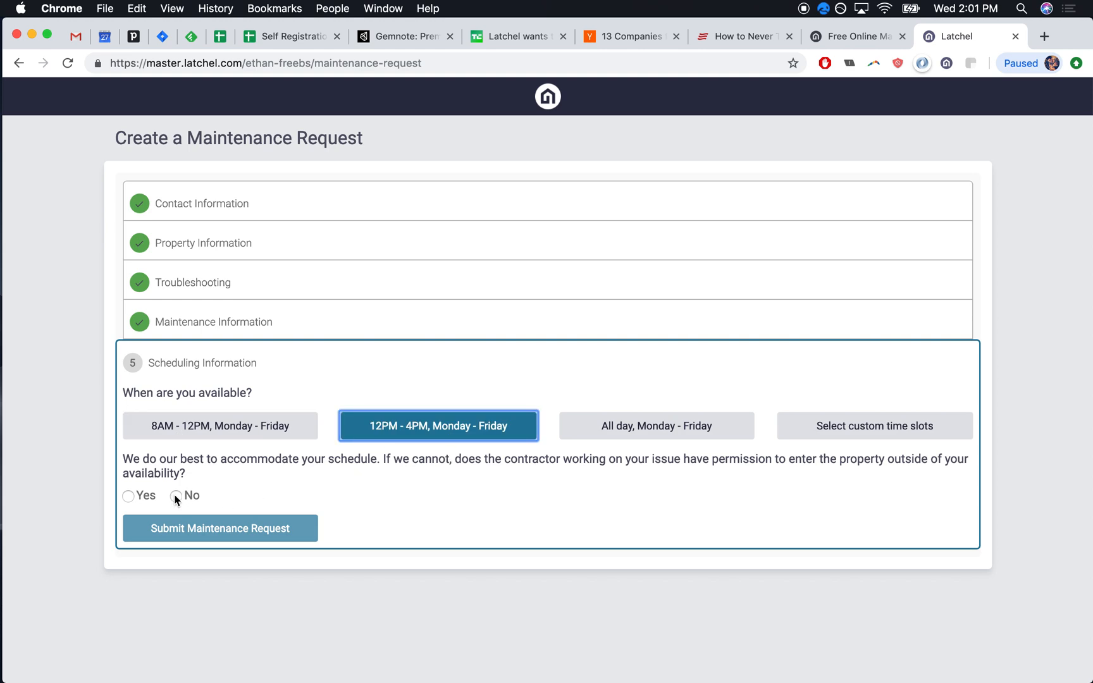
click(177, 496)
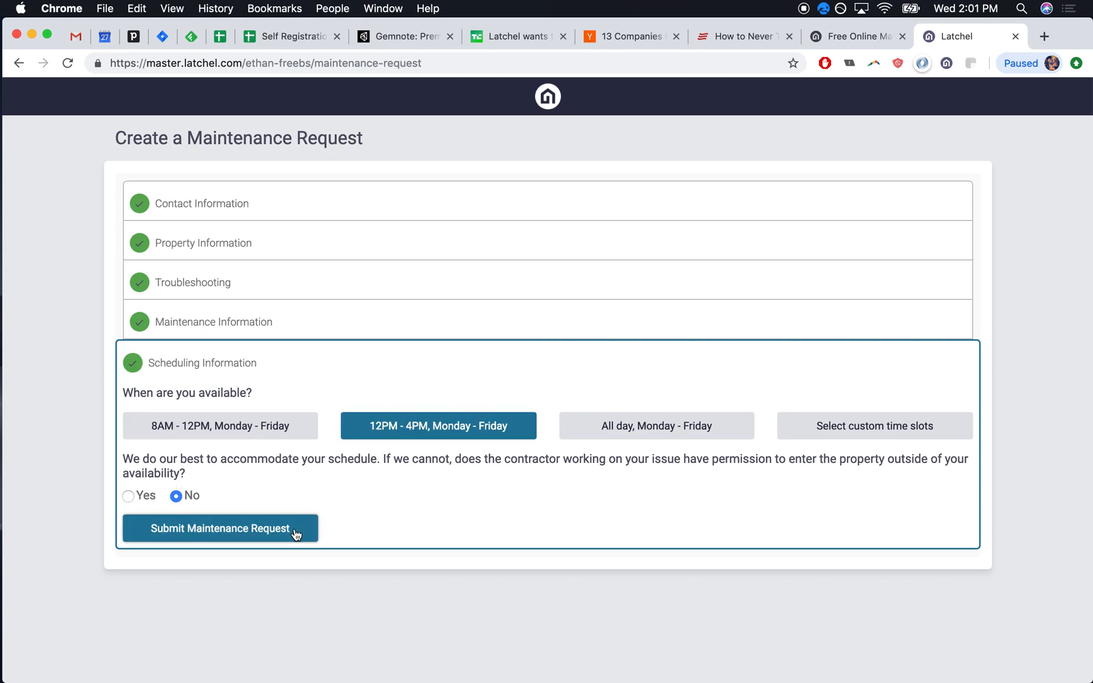
click(219, 528)
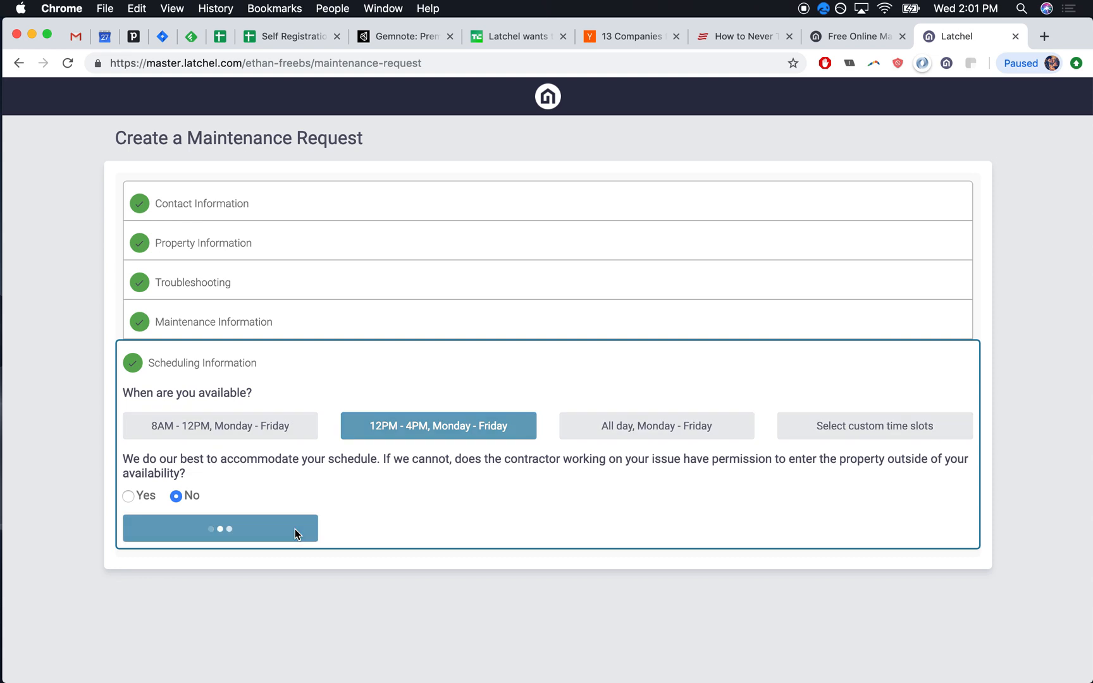
click(220, 528)
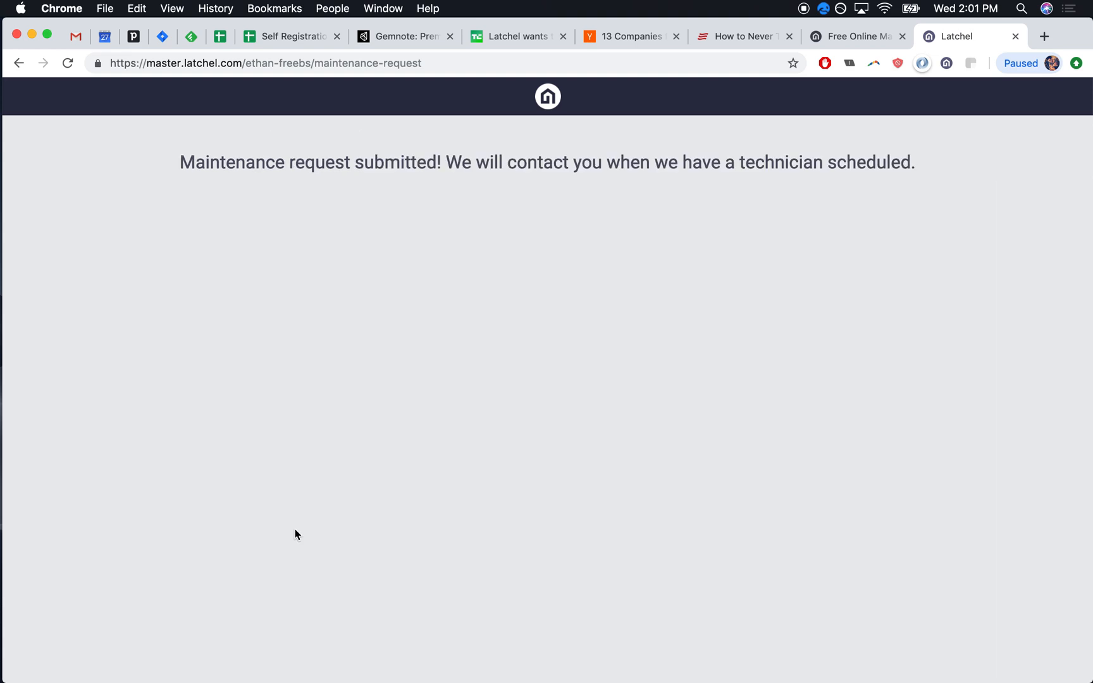